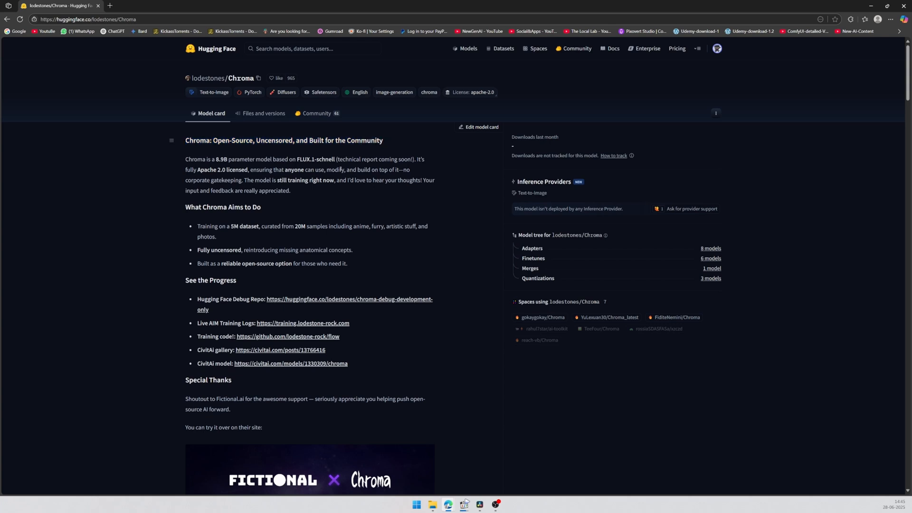
- Locate update.bat in the webui_forge_cu121_torch231 folder and run it to update Forge
scroll("down", 3)
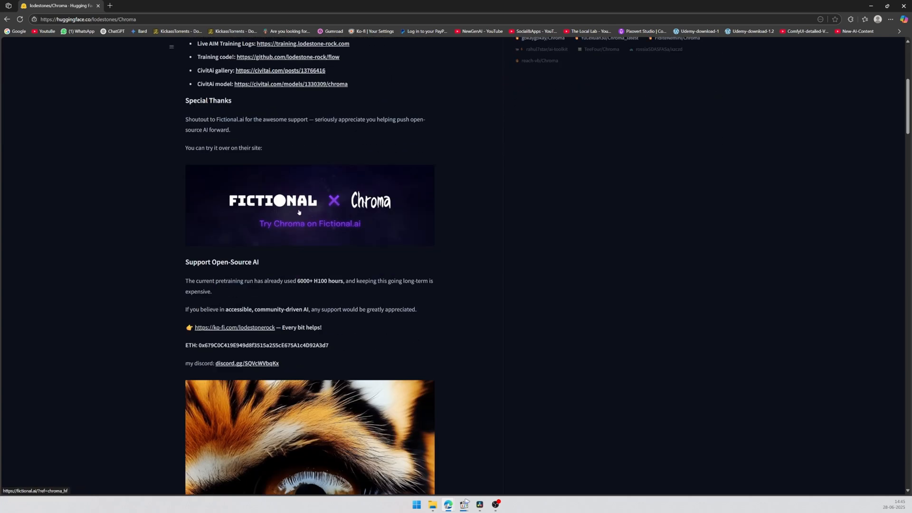
scroll("down", 3)
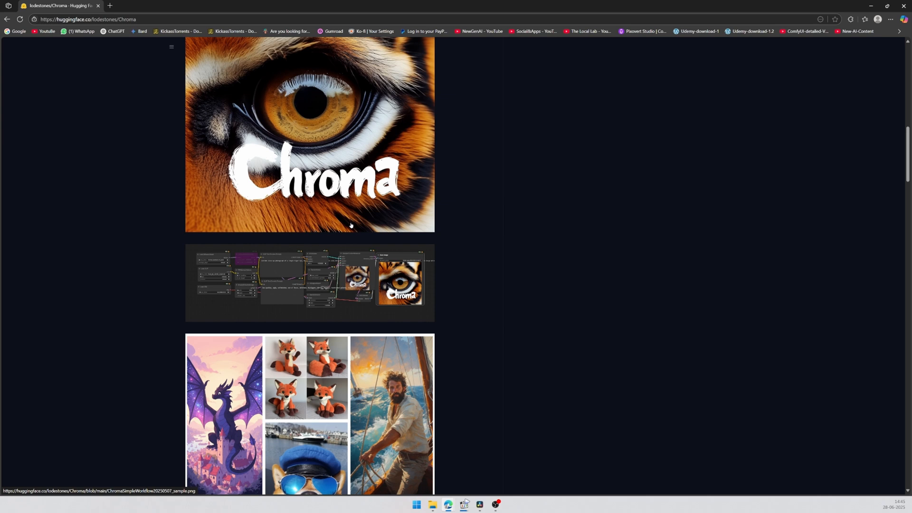
scroll("down", 3)
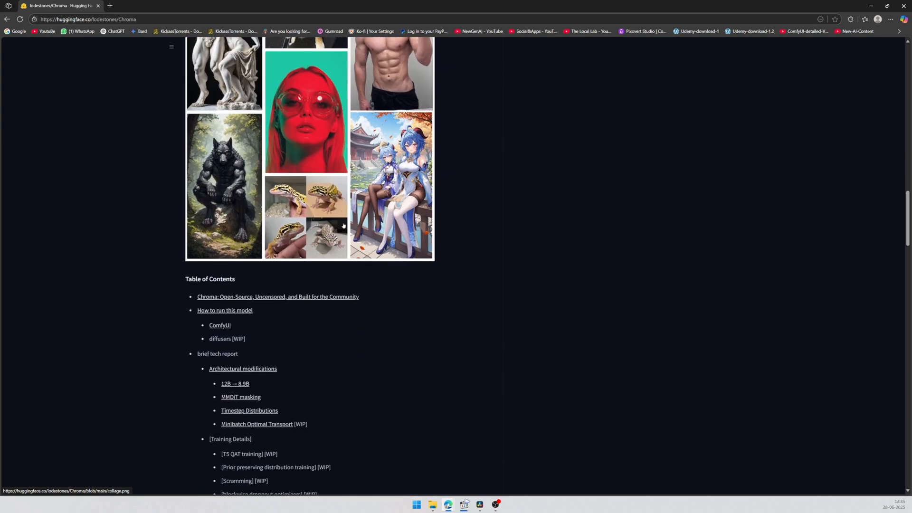
scroll("down", 3)
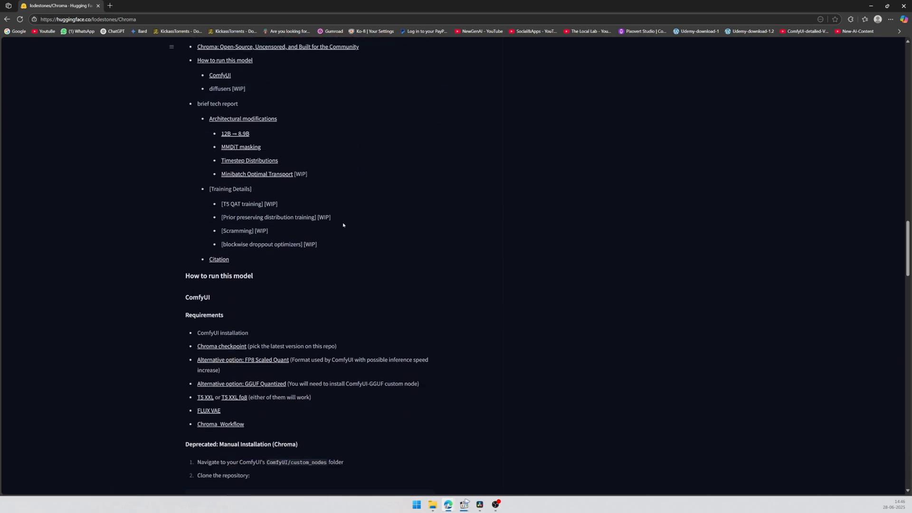
scroll("down", 3)
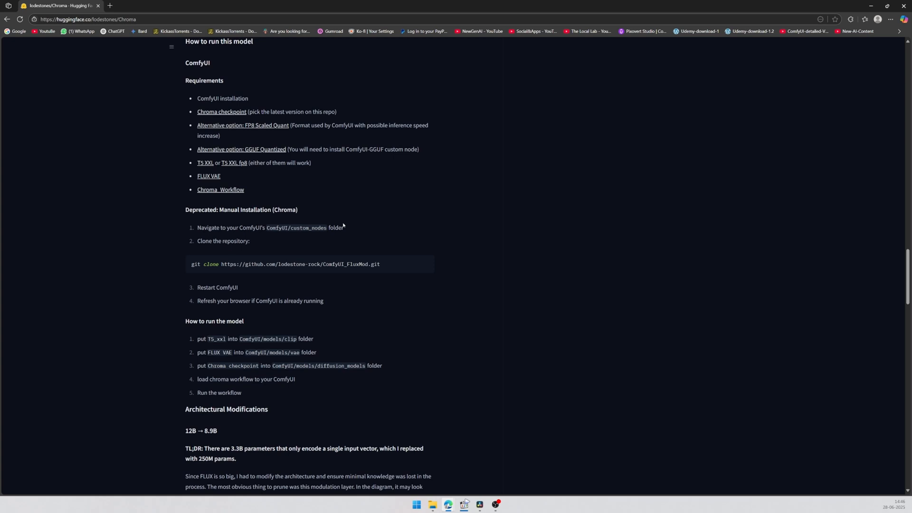
scroll("down", 3)
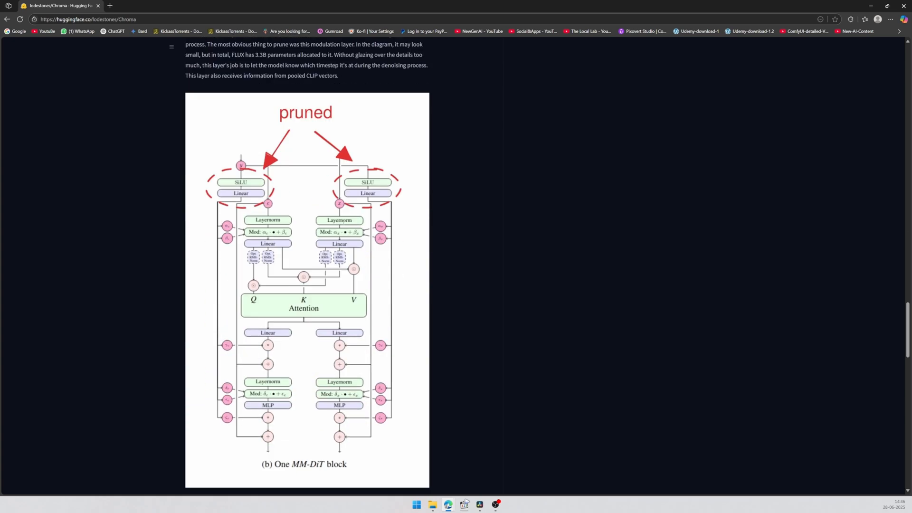
scroll("down", 3)
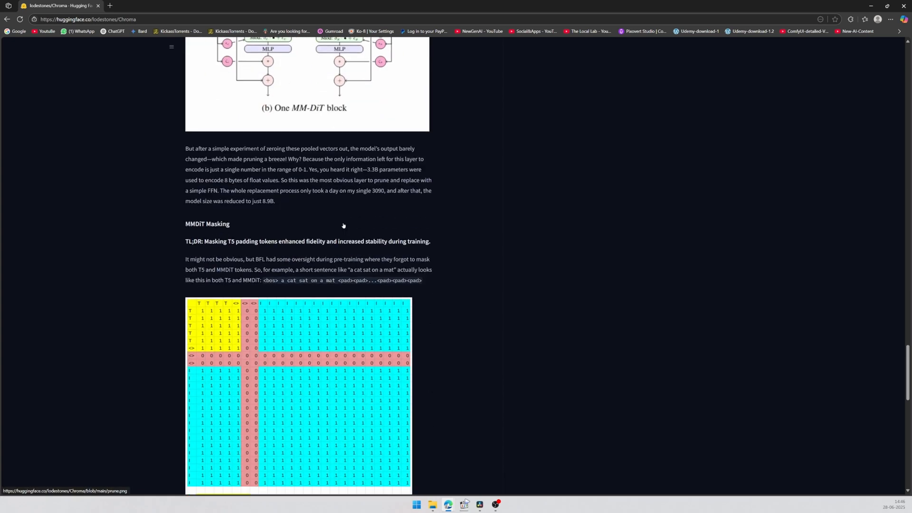
scroll("down", 3)
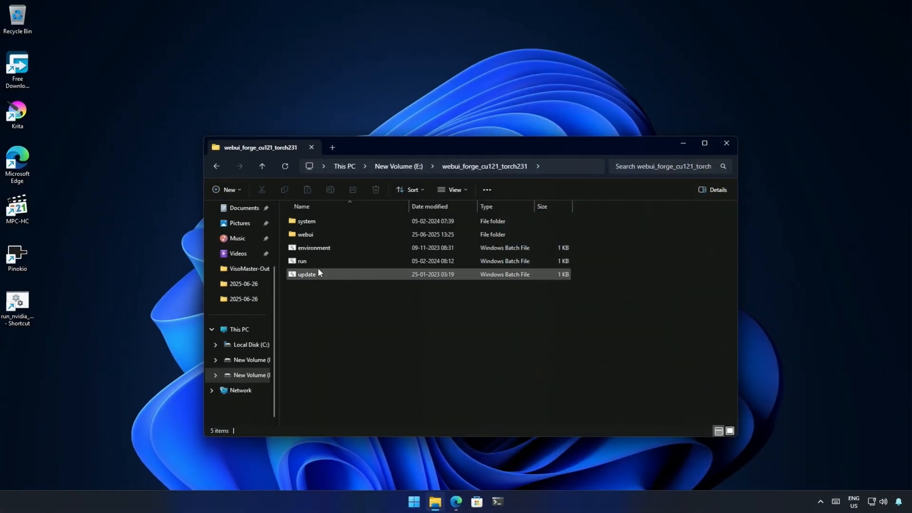
right_click(307, 273)
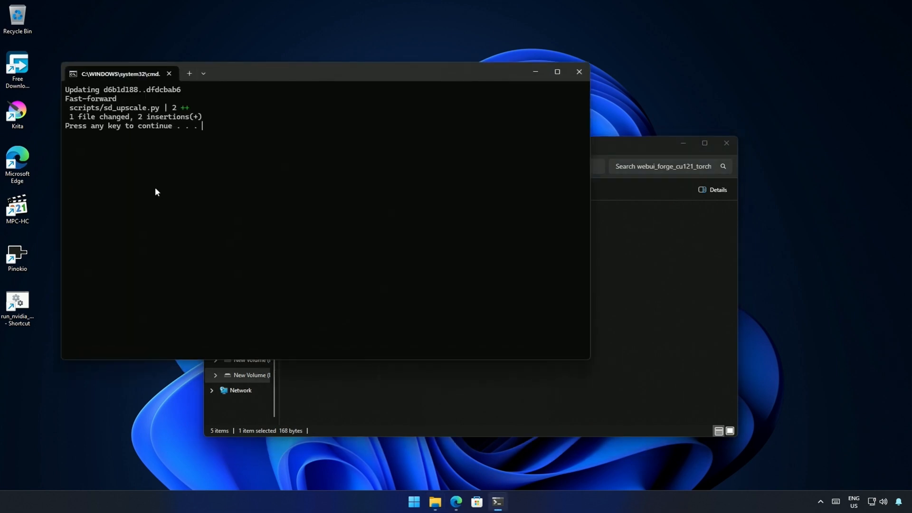
mouse_move(349, 268)
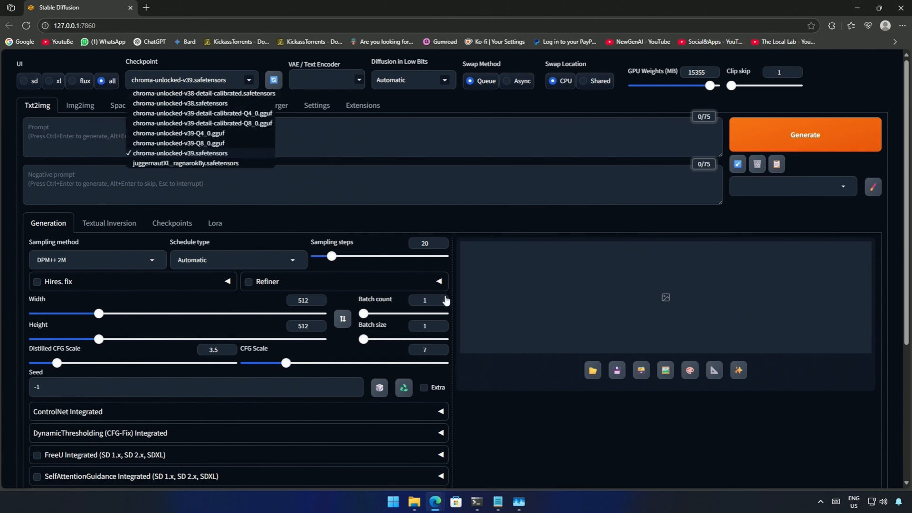
- Select chroma-unlocked-v39.safetensors as the active checkpoint
left_click(497, 506)
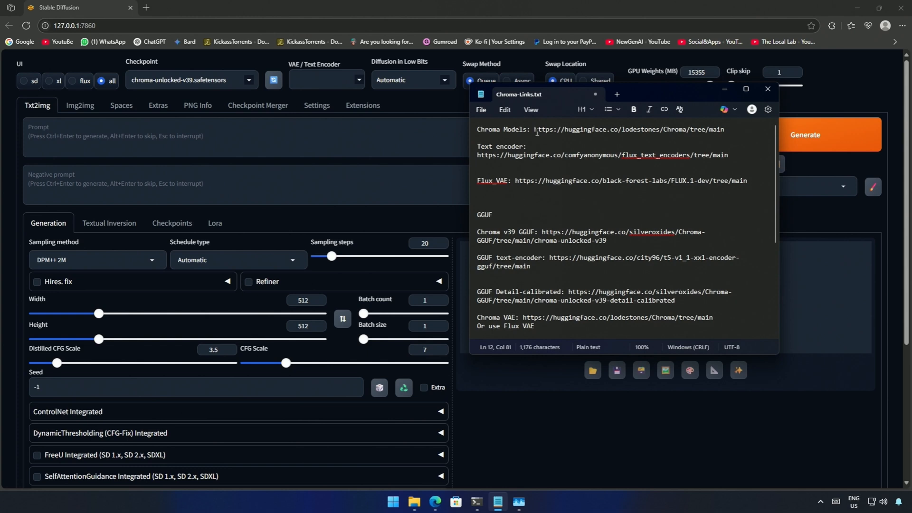
mouse_move(753, 181)
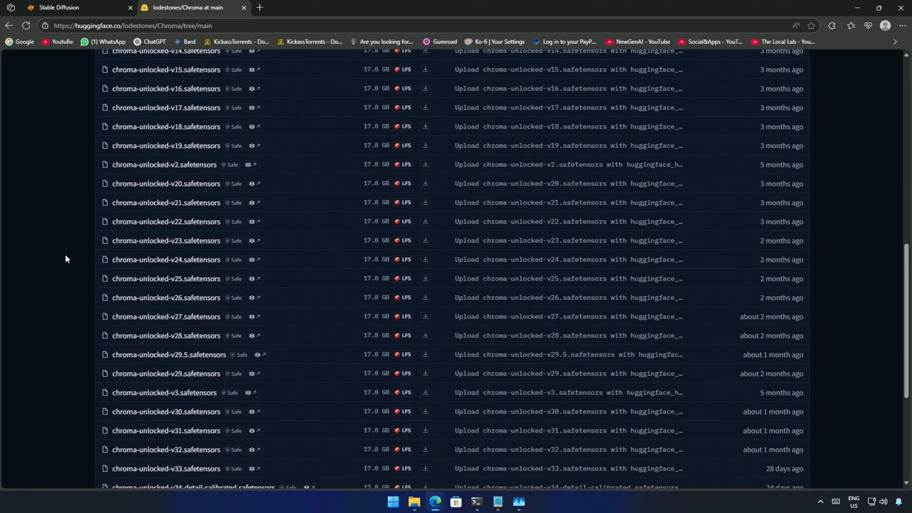
- Browse the Chroma repo files, then select the v38, v38-detail-calibrated and v39 checkpoints in models > Stable-diffusion
scroll("down", 3)
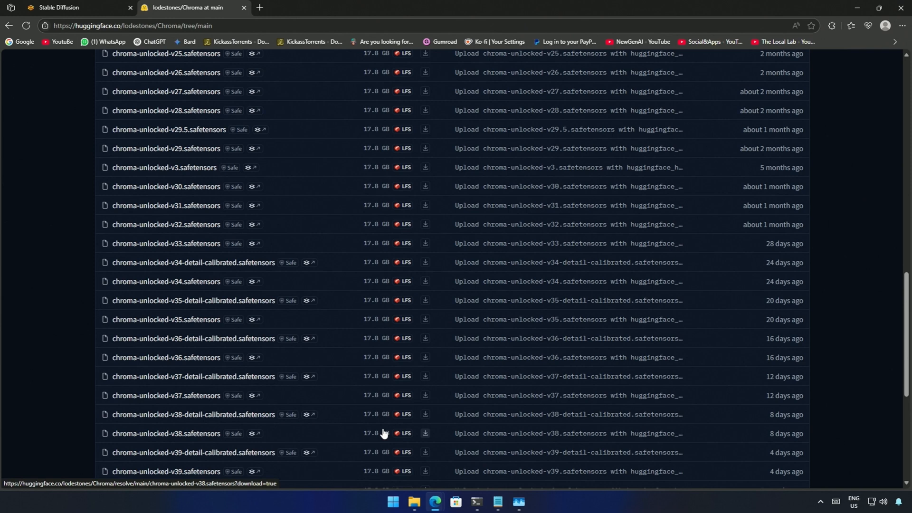
scroll("down", 3)
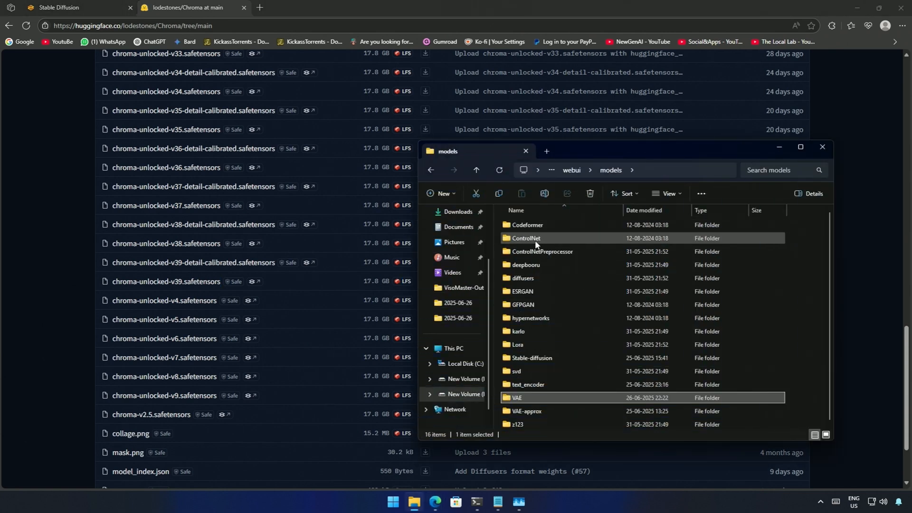
double_click(530, 358)
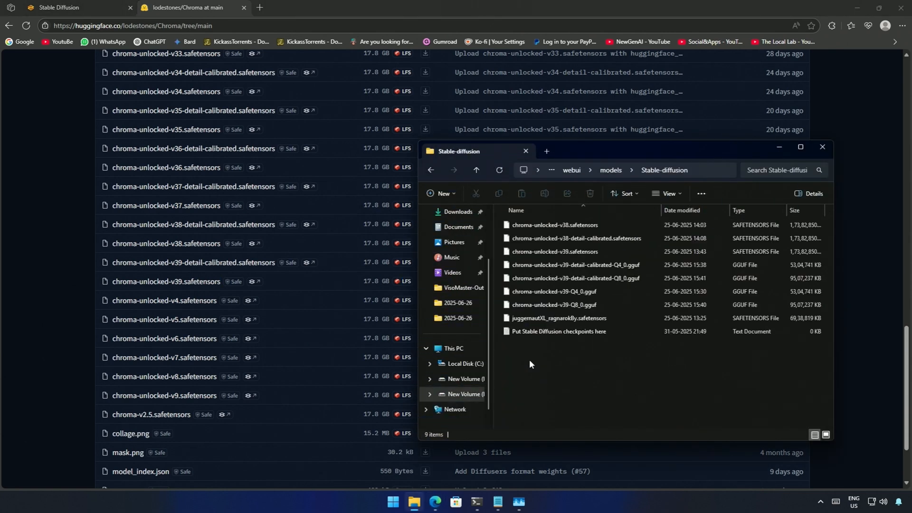
left_click(553, 225)
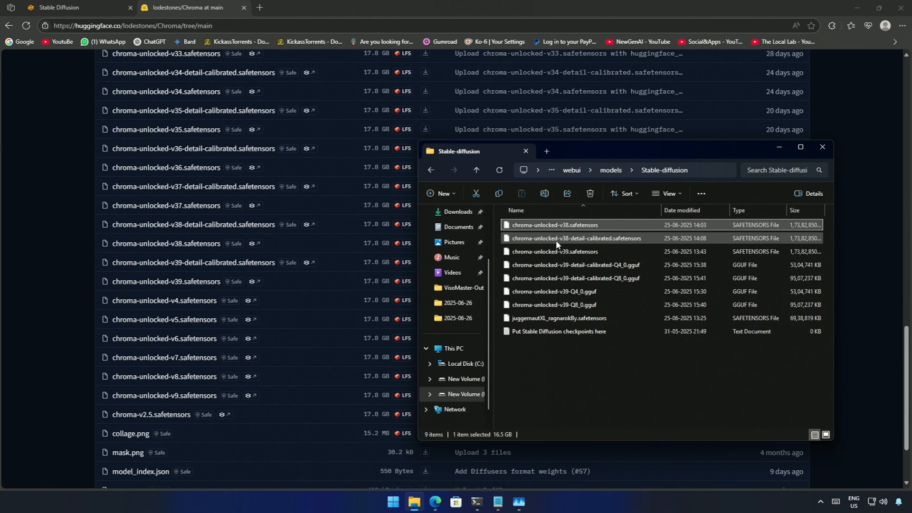
left_click(554, 251)
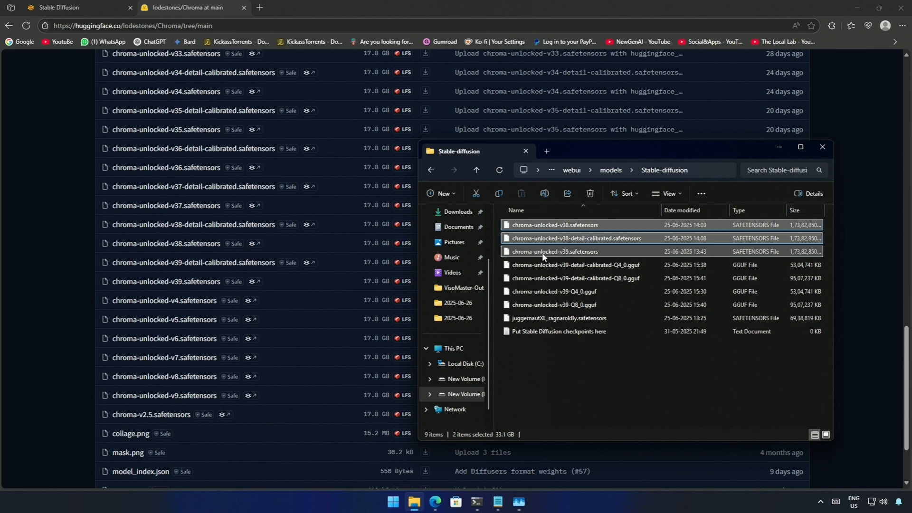
left_click(568, 277)
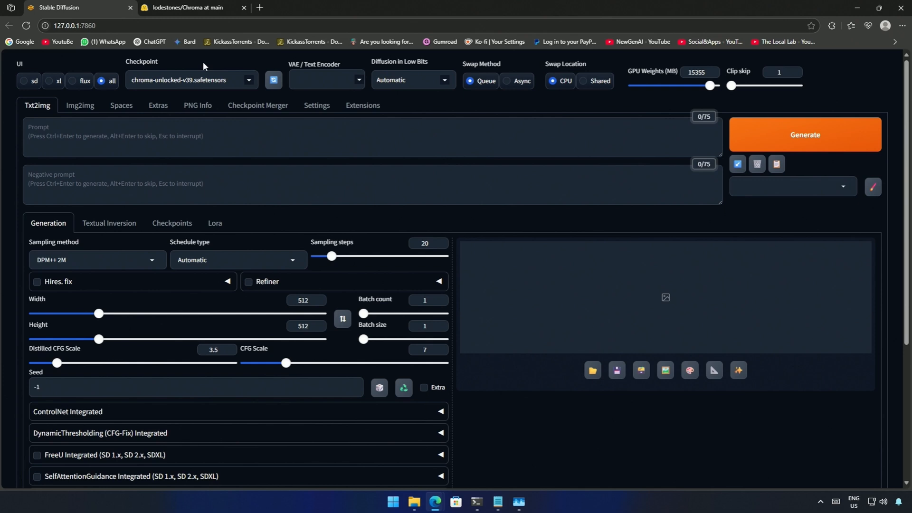
- Switch back to the Stable Diffusion tab showing chroma-unlocked-v39 loaded
left_click(325, 80)
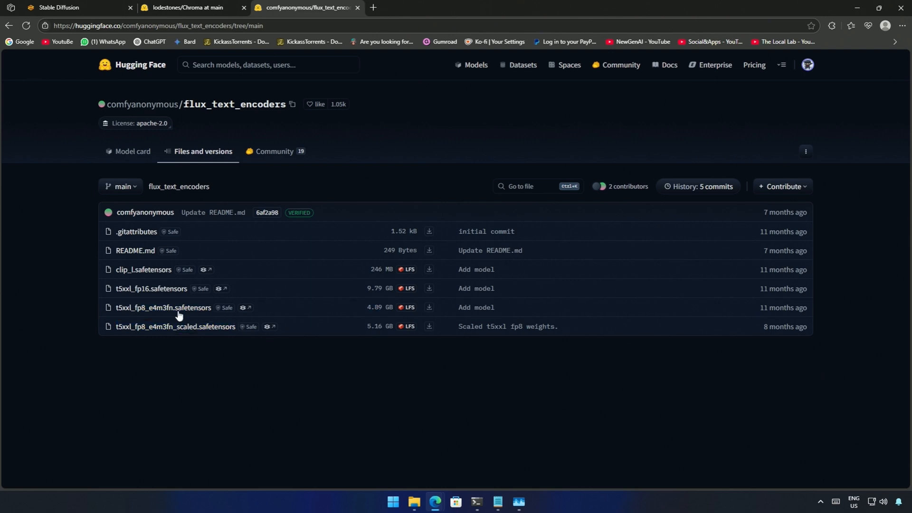
mouse_move(162, 306)
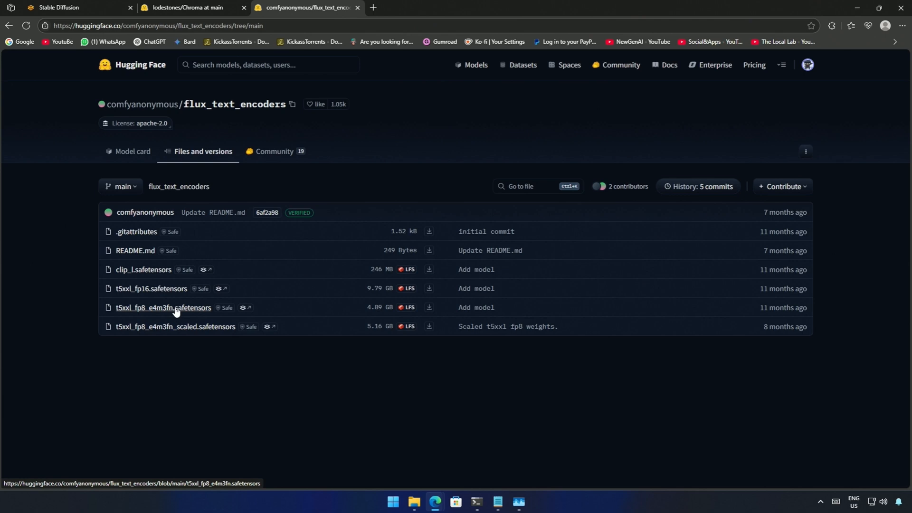
mouse_move(322, 337)
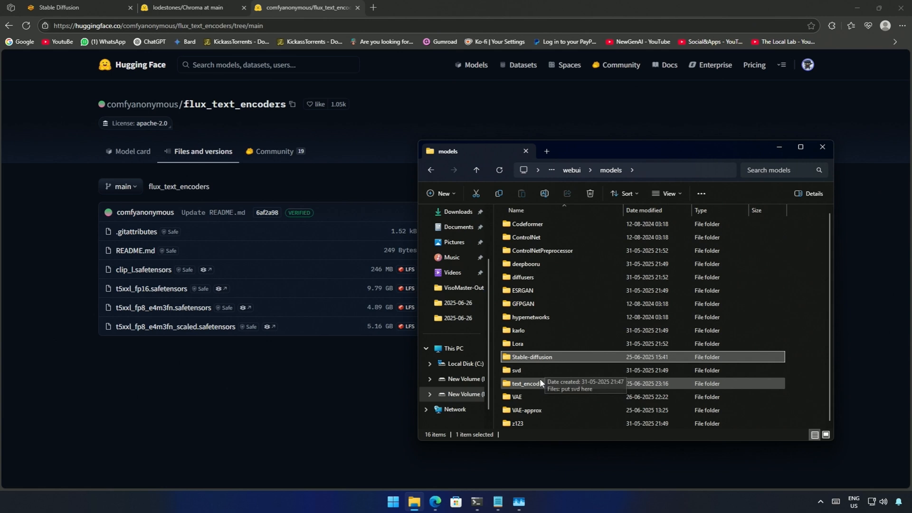
- Open the text_encoder folder inside Forge's models directory
double_click(525, 383)
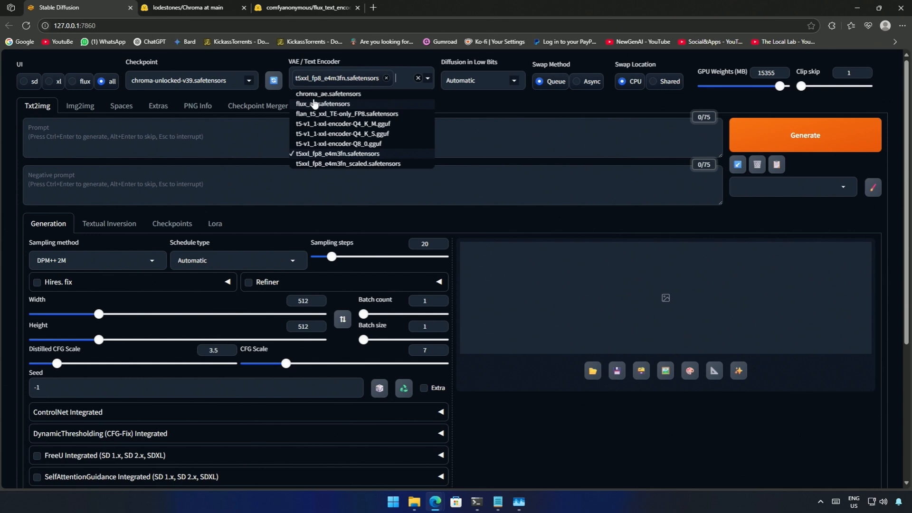
mouse_move(318, 95)
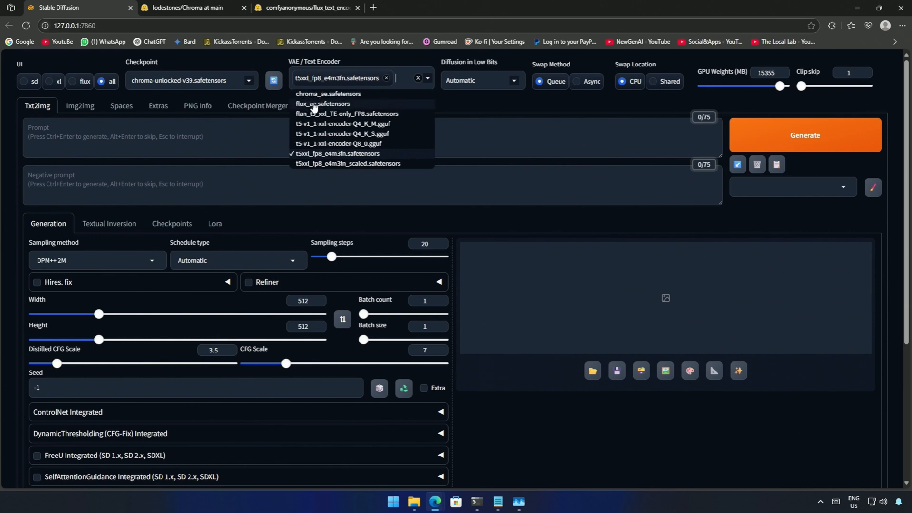
- Add flux_ae.safetensors as the VAE alongside the t5xxl_fp8_e4m3fn text encoder
left_click(323, 105)
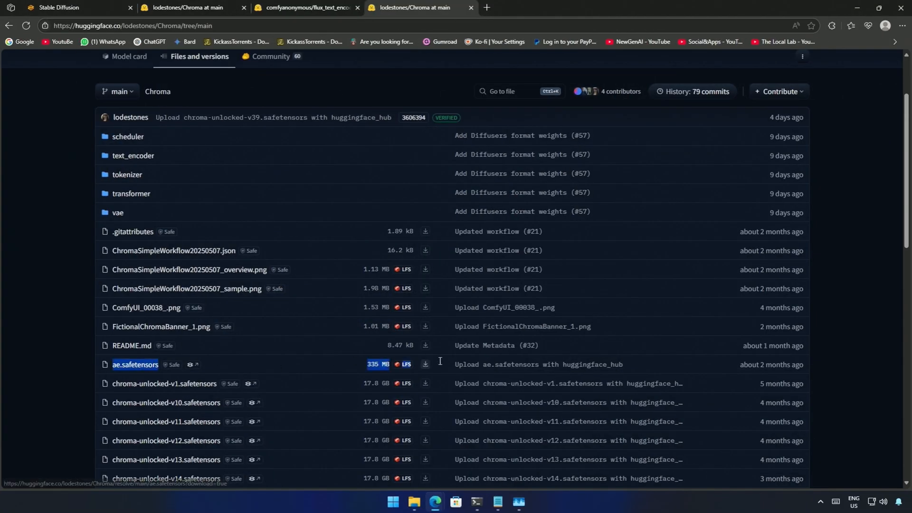
mouse_move(58, 368)
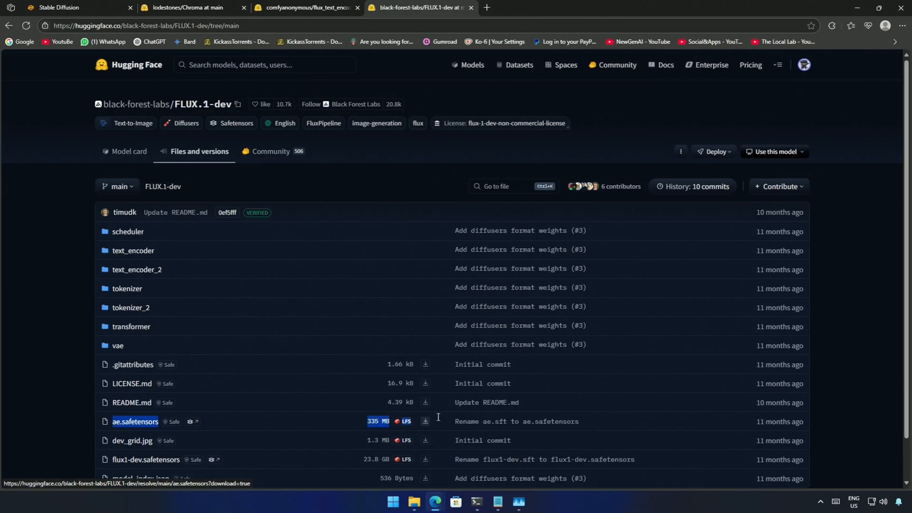
mouse_move(424, 421)
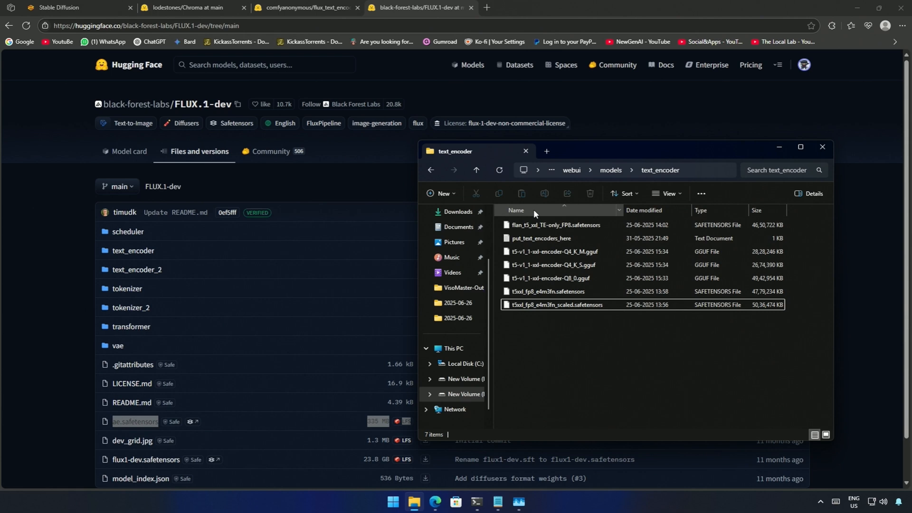
- Check flux_ae in the models > VAE folder and return to the Forge interface
left_click(475, 170)
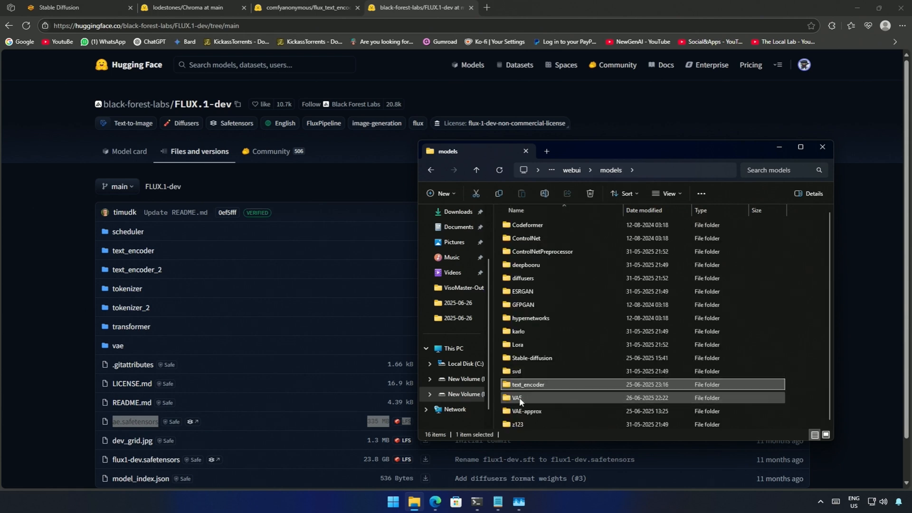
double_click(516, 398)
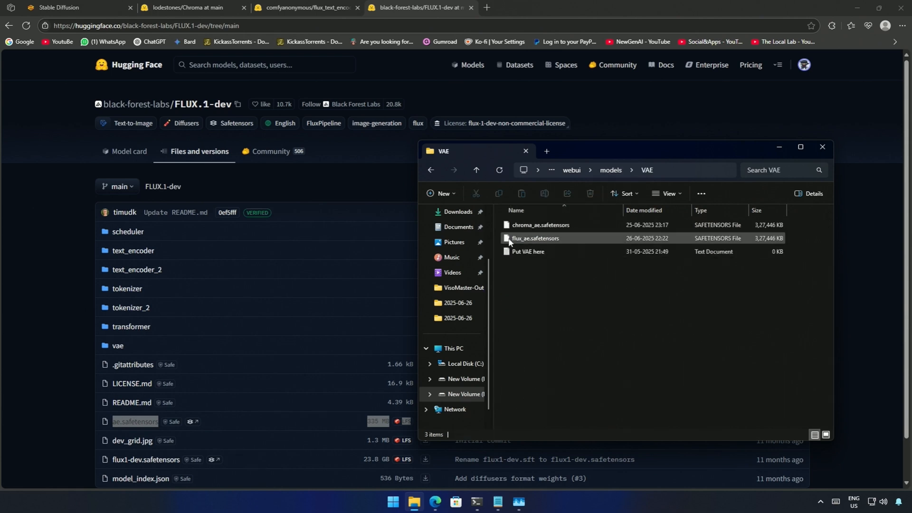
left_click(64, 6)
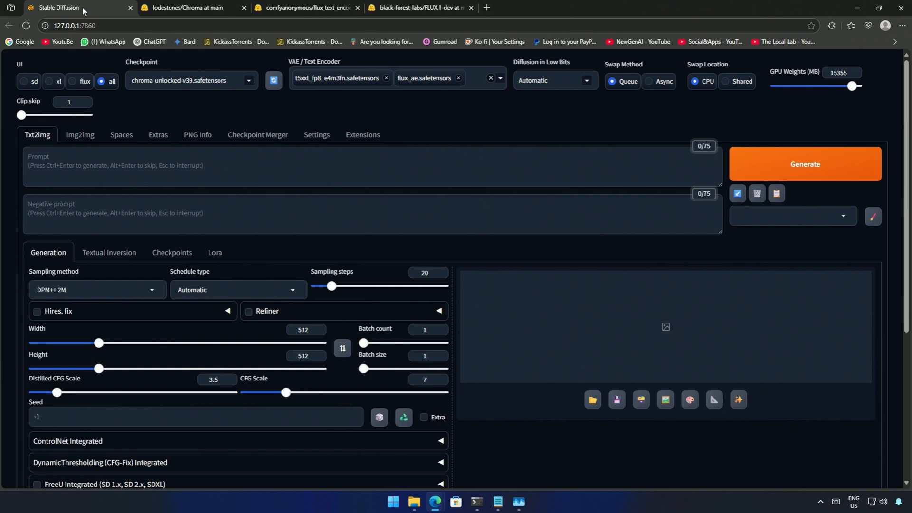
mouse_move(518, 104)
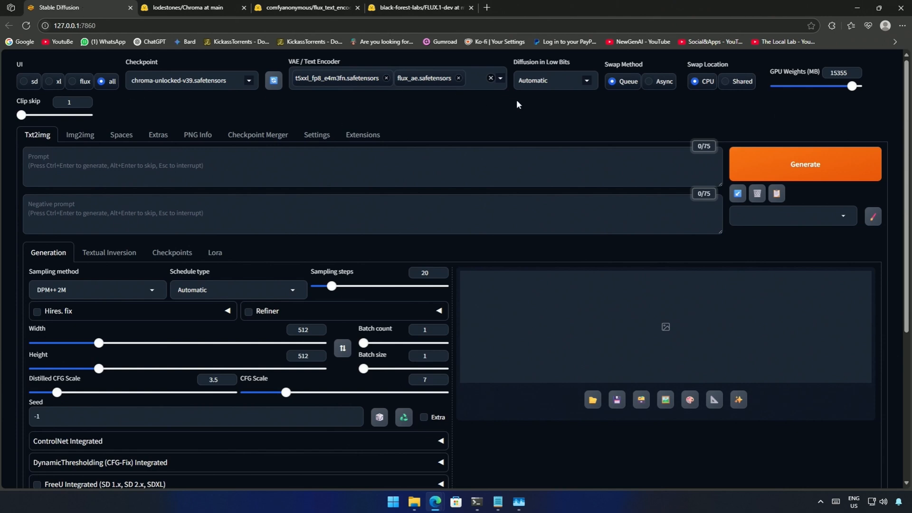
mouse_move(92, 121)
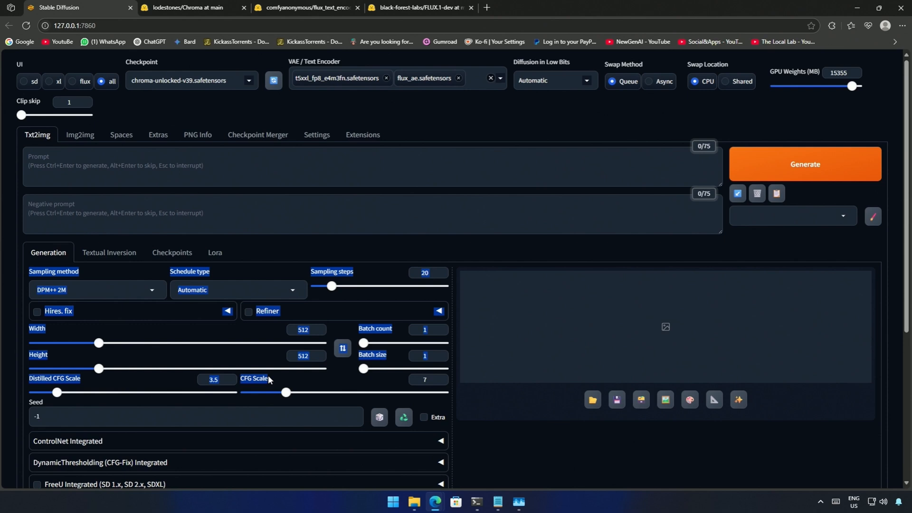
- Set the sampling method to Euler and the schedule type to DDIM
left_click(97, 290)
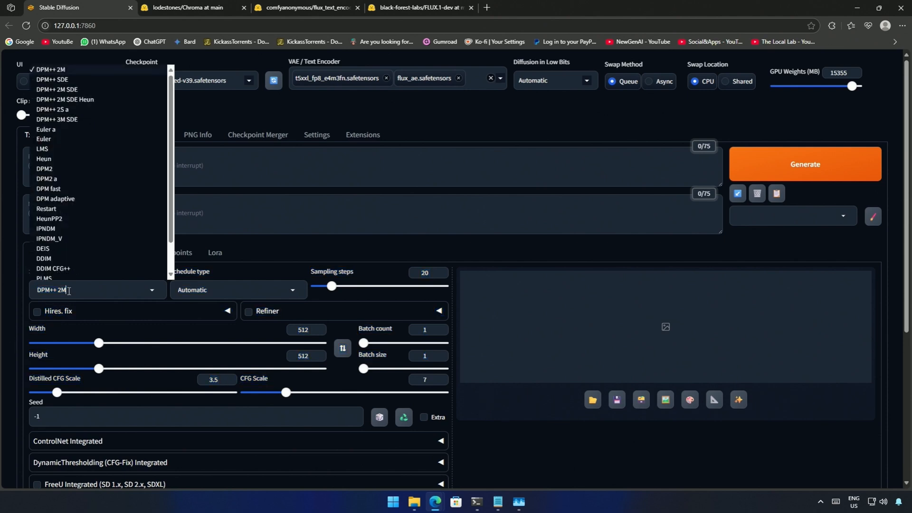
left_click(44, 139)
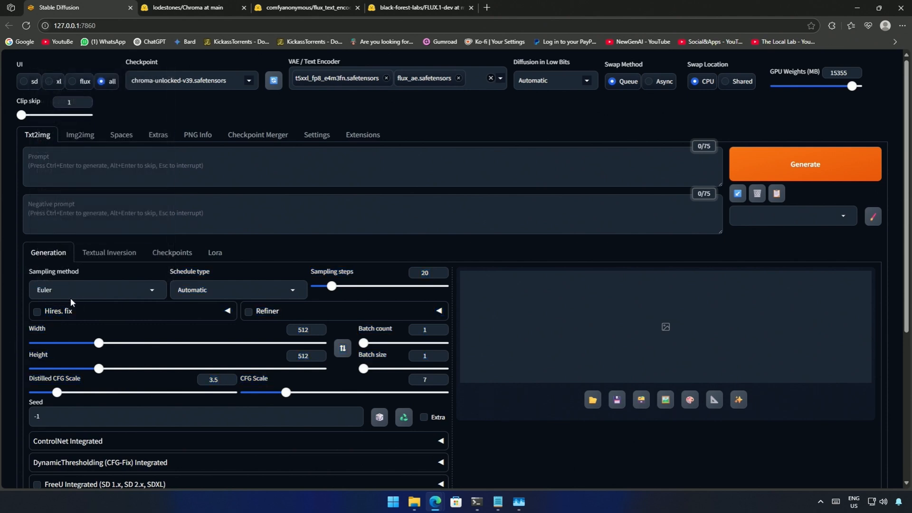
left_click(237, 290)
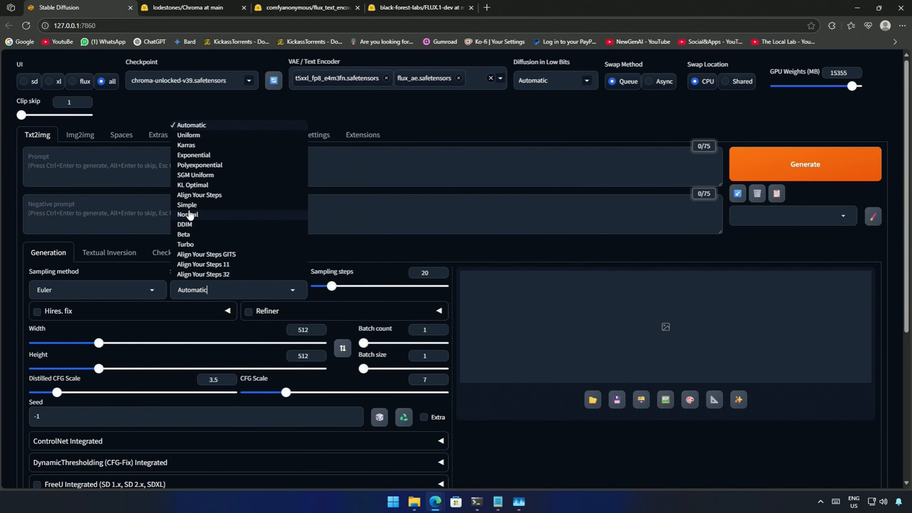
mouse_move(184, 225)
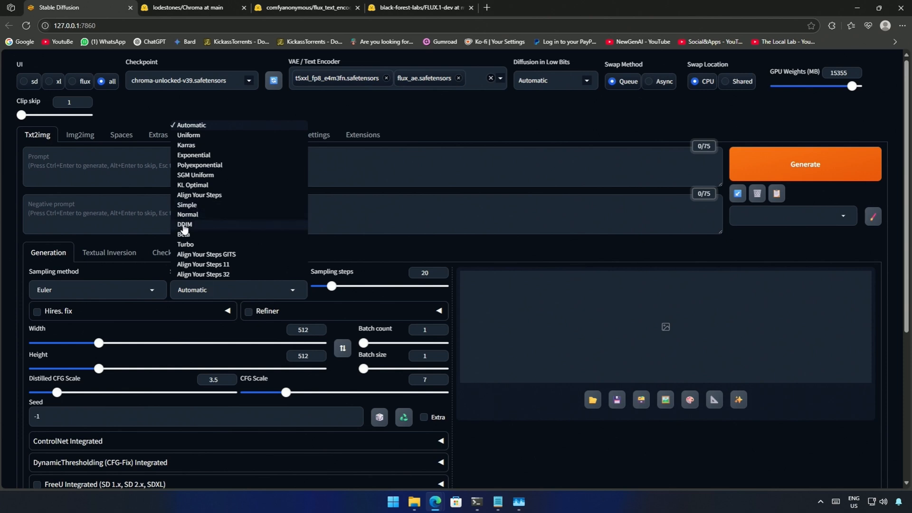
left_click(185, 226)
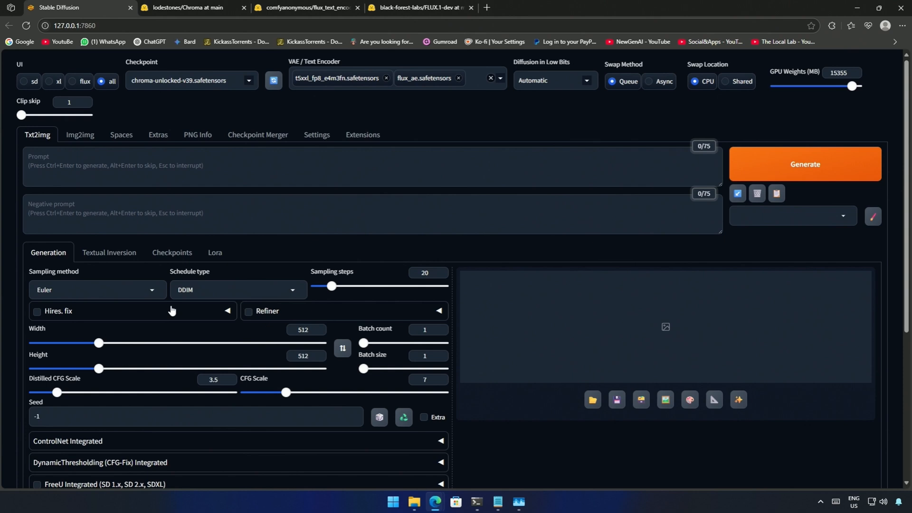
mouse_move(14, 312)
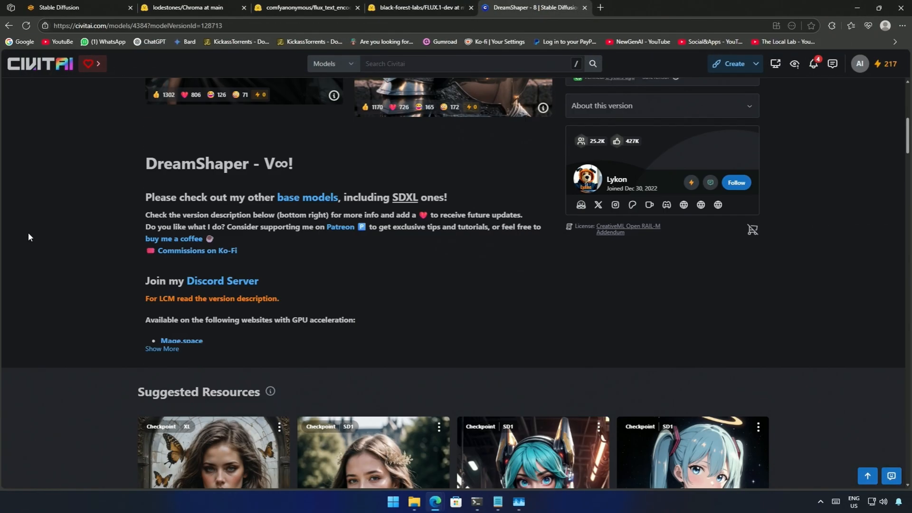
- Open the AbsoluteReality armored-girl example on Civitai for its prompt, then return to Forge
scroll("down", 3)
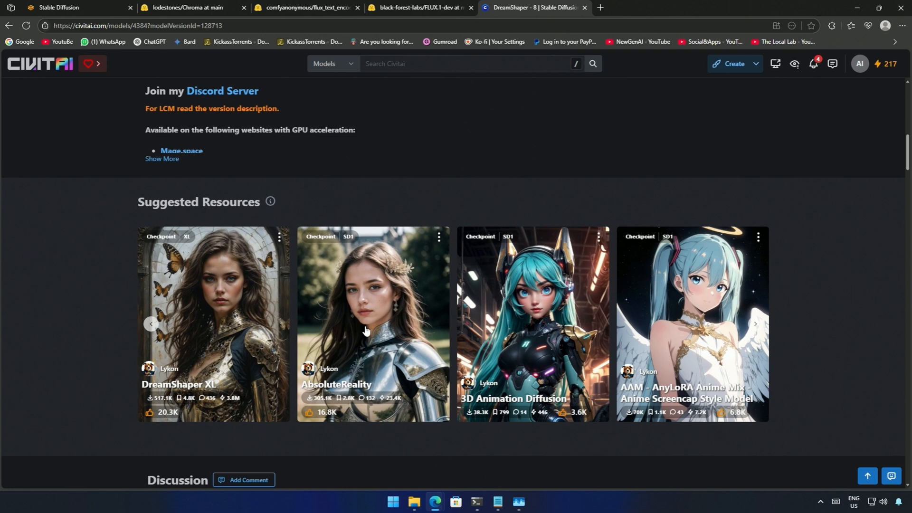
left_click(372, 323)
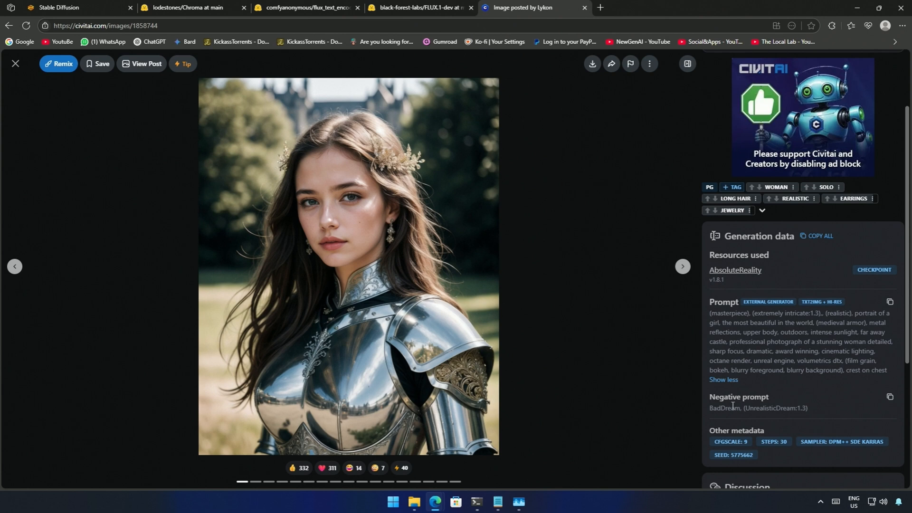
mouse_move(826, 407)
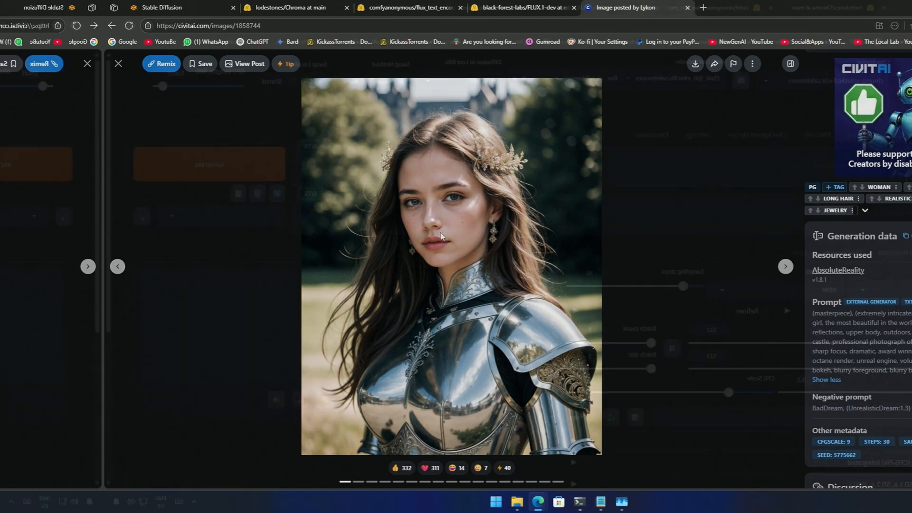
left_click(57, 7)
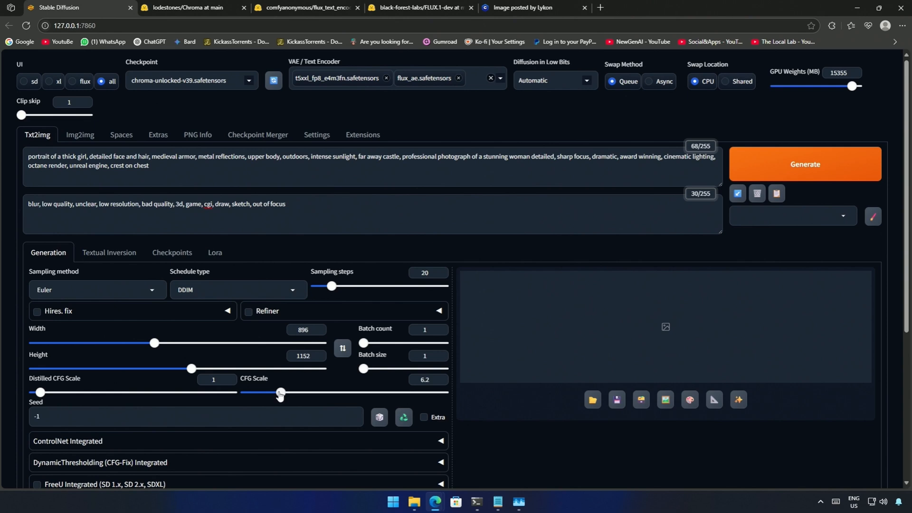
- Lower CFG Scale to 4 and generate the armored girl image at 896×1152
left_click(441, 382)
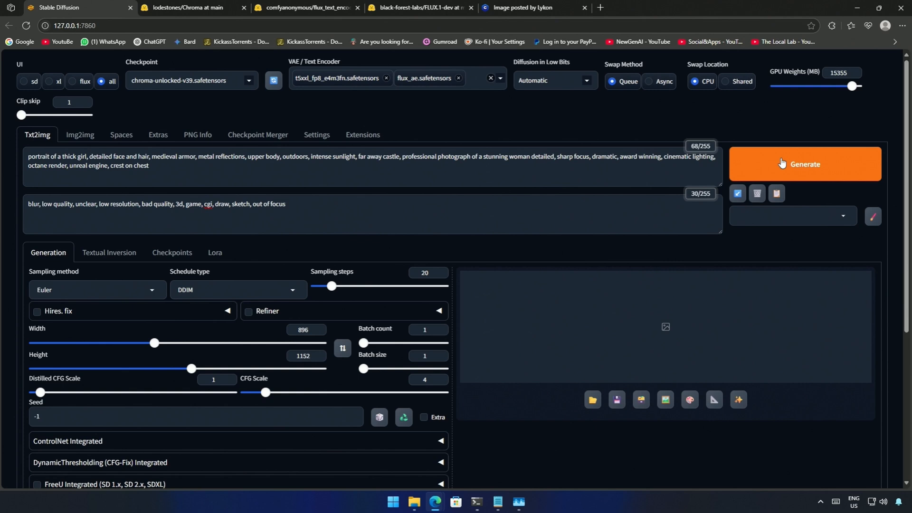
left_click(805, 163)
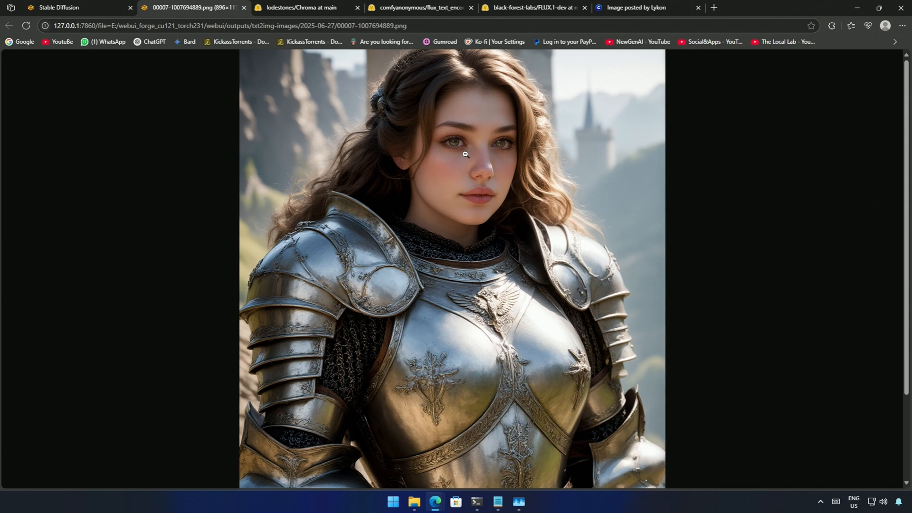
mouse_move(458, 169)
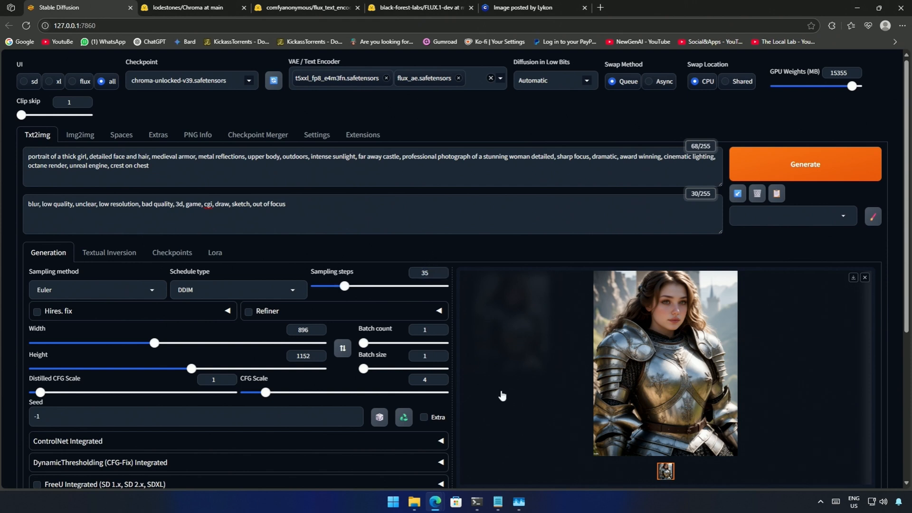
scroll("down", 3)
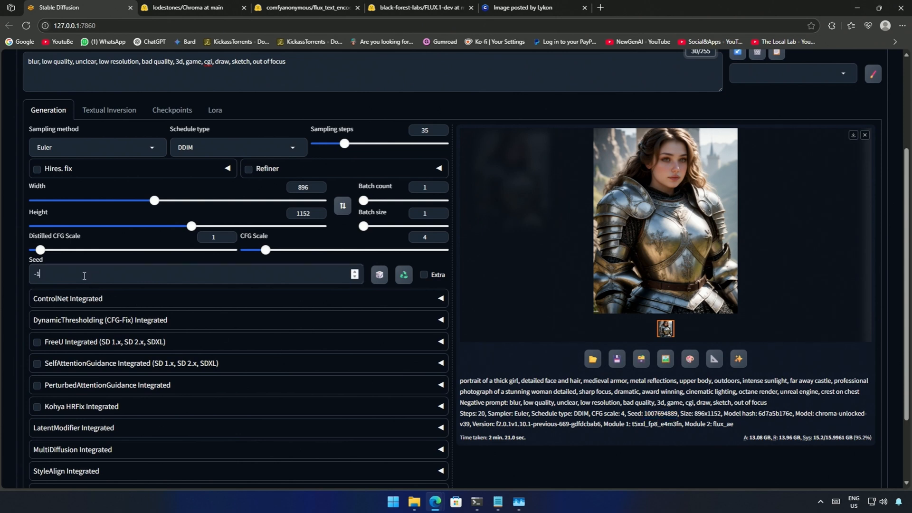
scroll("up", 3)
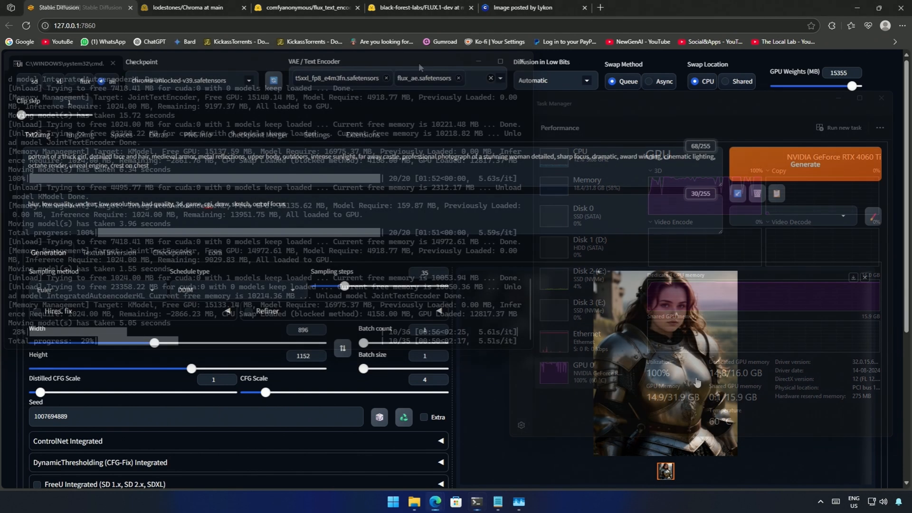
left_click(665, 471)
type("3.5")
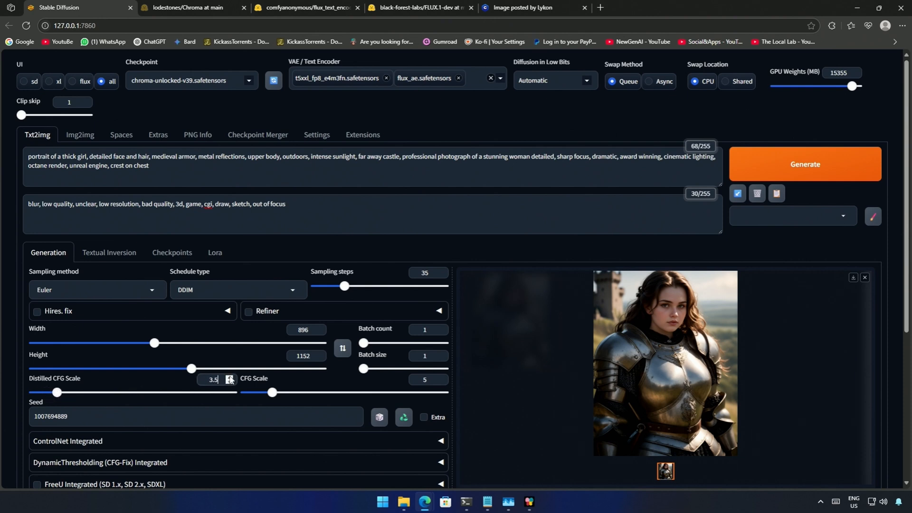
- Generate the armored woman at distilled CFG 3.5 and CFG 5, then view it full size
left_click(804, 165)
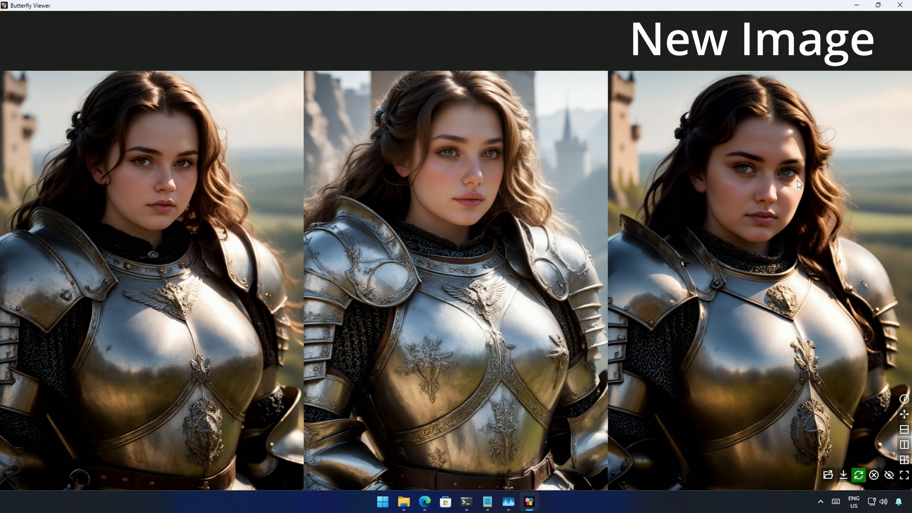
mouse_move(792, 141)
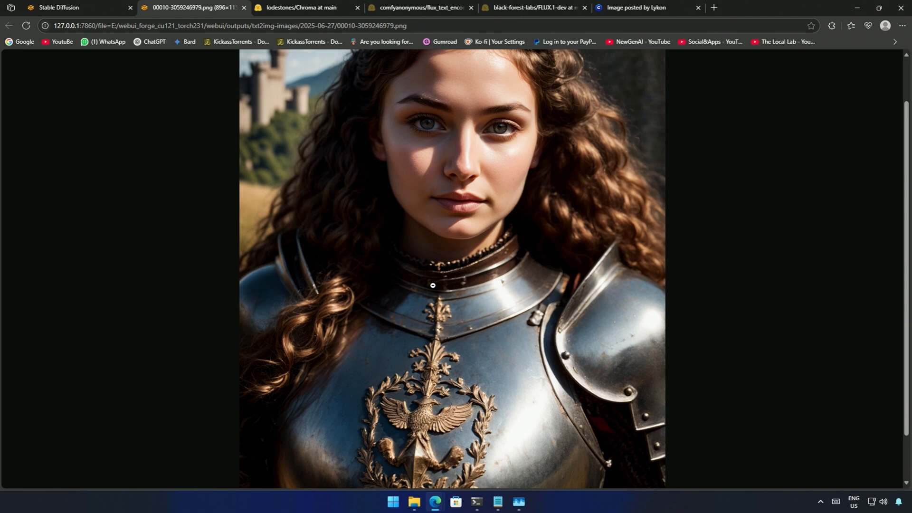
scroll("down", 3)
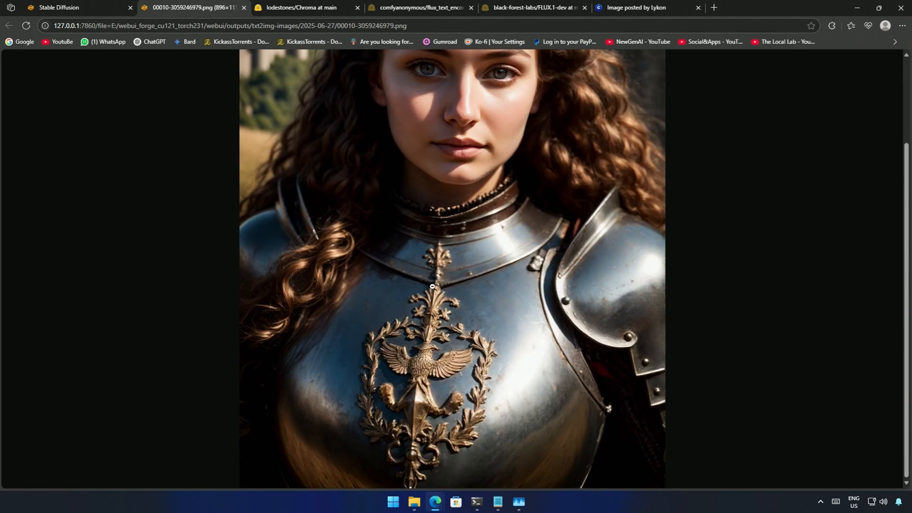
mouse_move(541, 377)
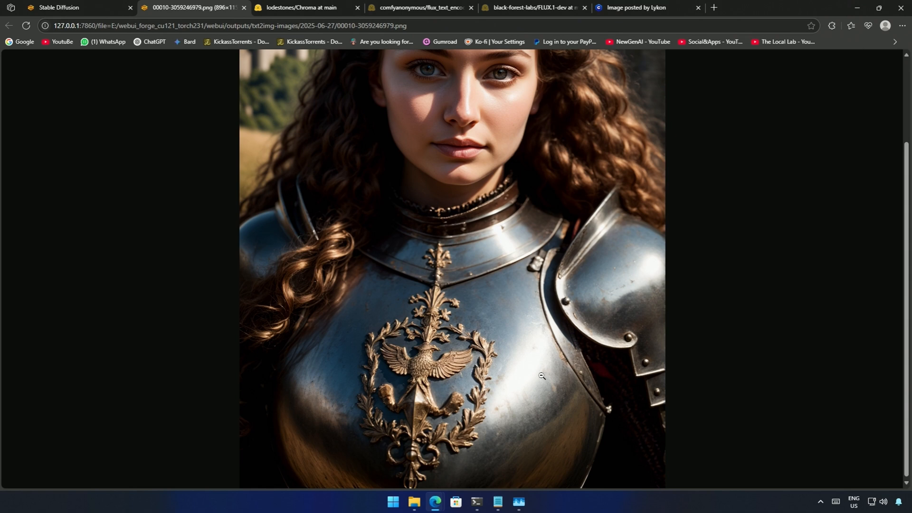
left_click(528, 501)
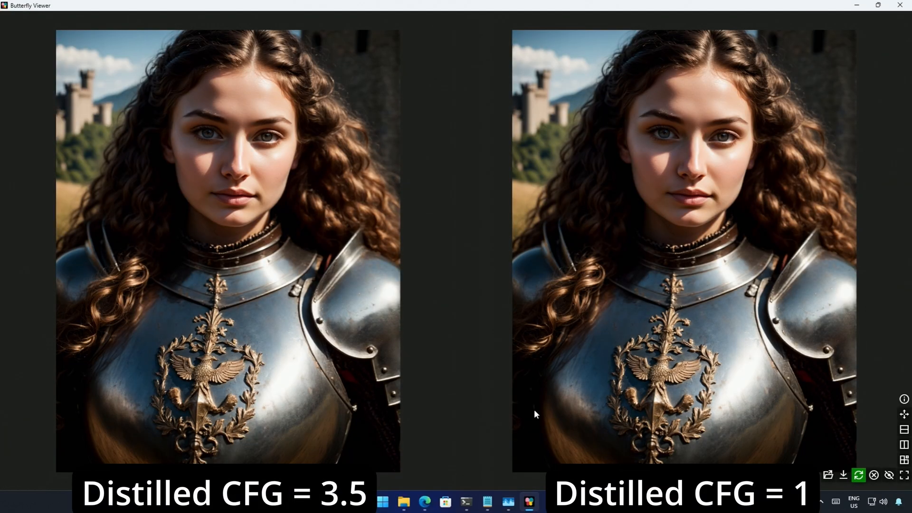
mouse_move(650, 436)
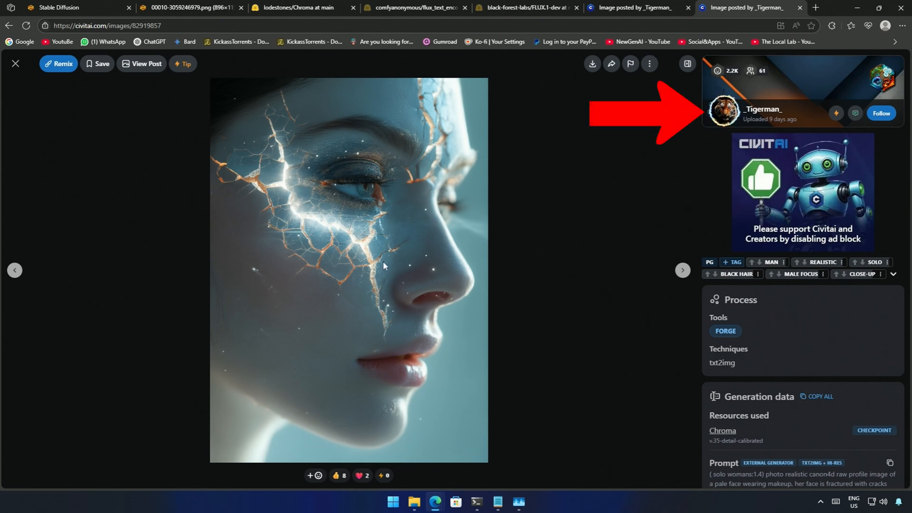
mouse_move(740, 255)
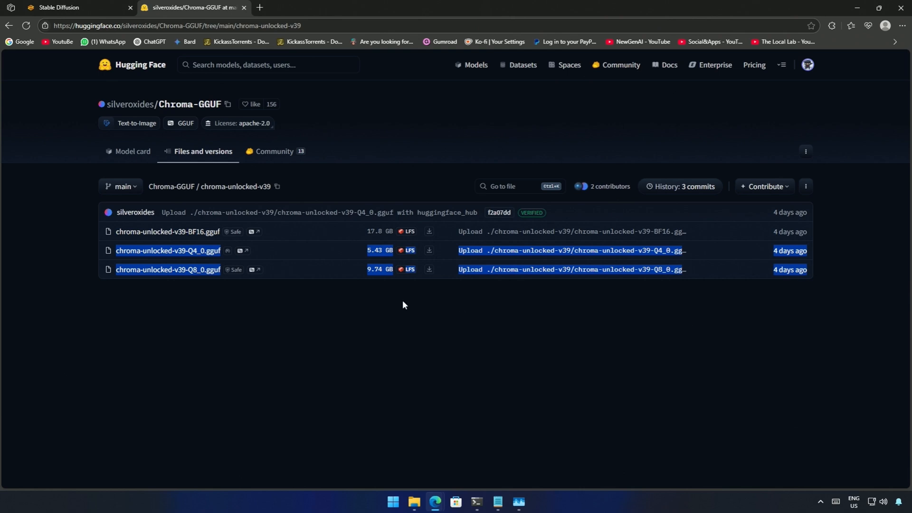
mouse_move(429, 250)
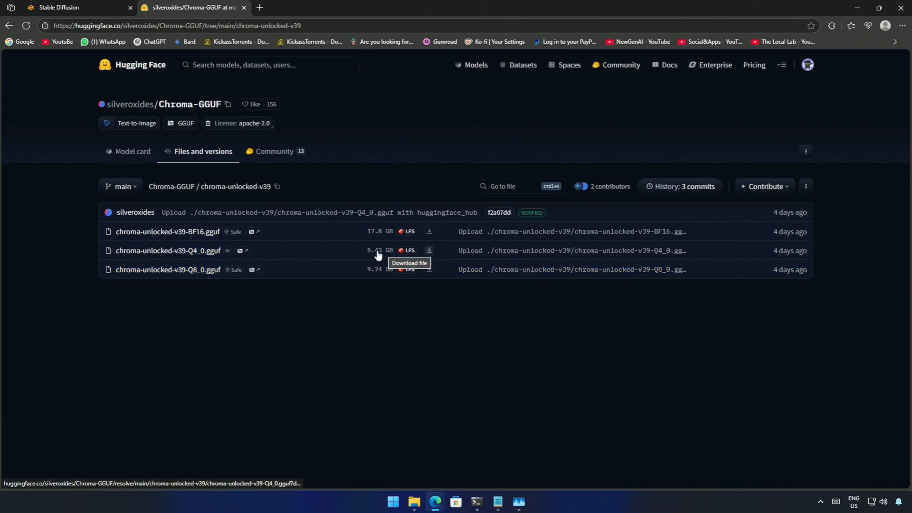
mouse_move(376, 276)
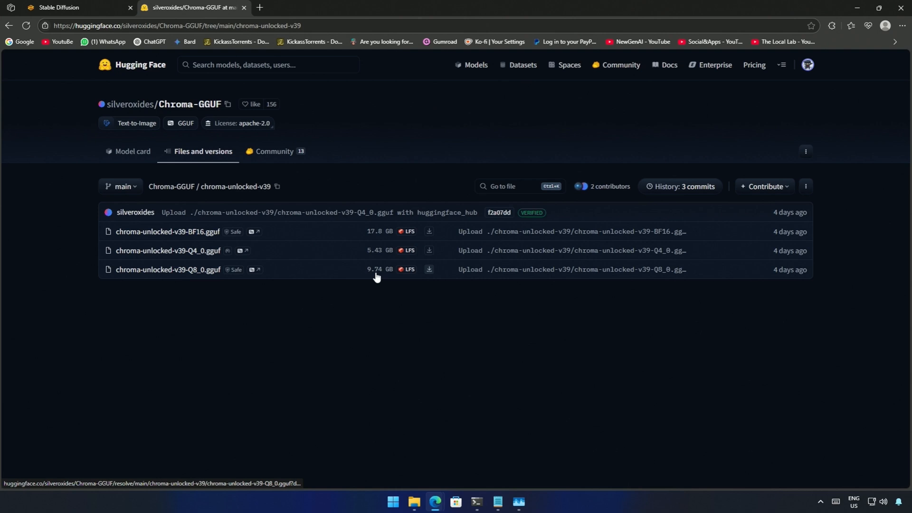
mouse_move(429, 269)
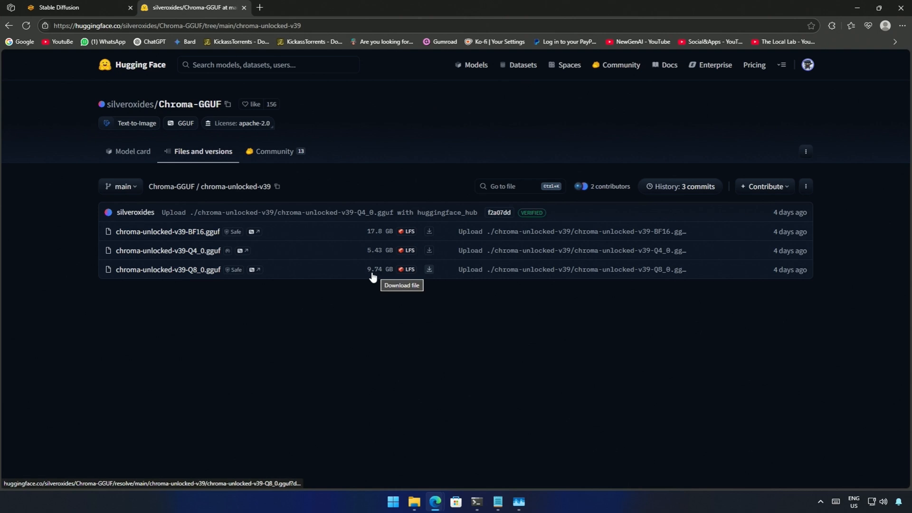
mouse_move(364, 304)
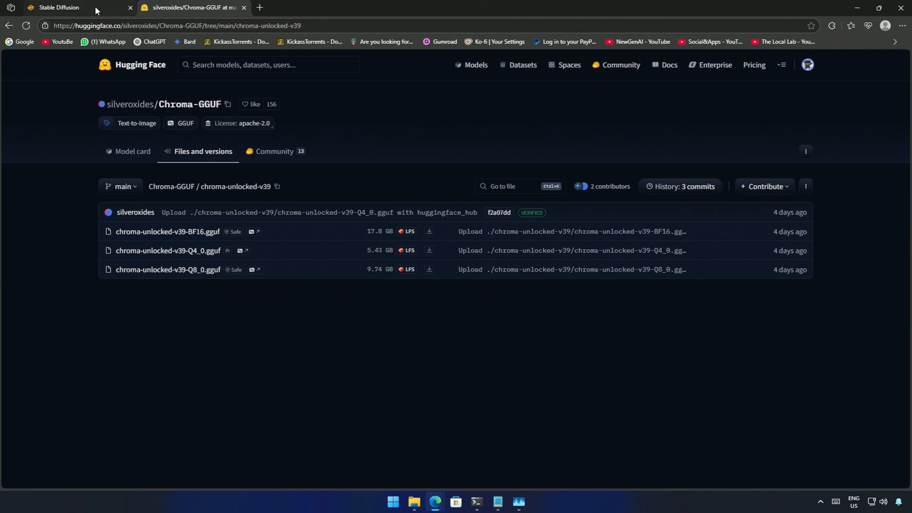
- Load chroma-unlocked-v39-Q4_0.gguf with the t5-v1_1-xxl Q4_K_M encoder and generate the cracked-face portrait
left_click(58, 7)
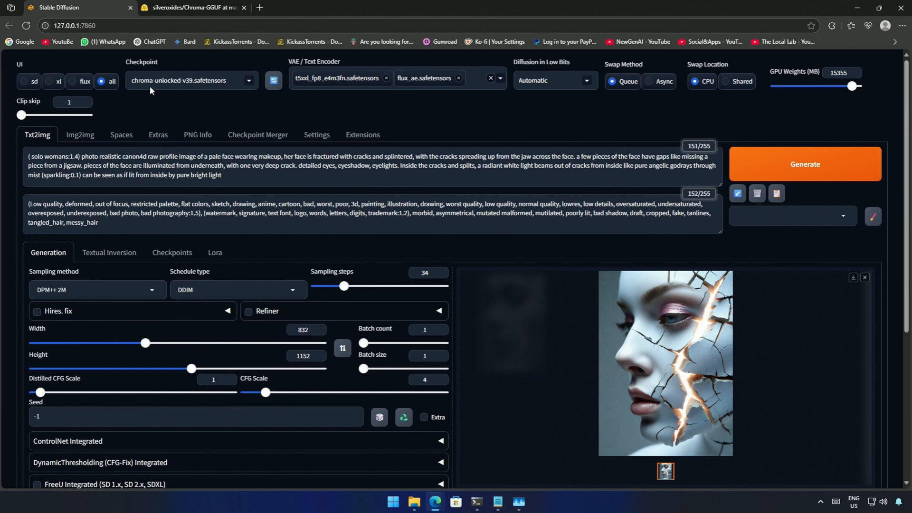
left_click(190, 80)
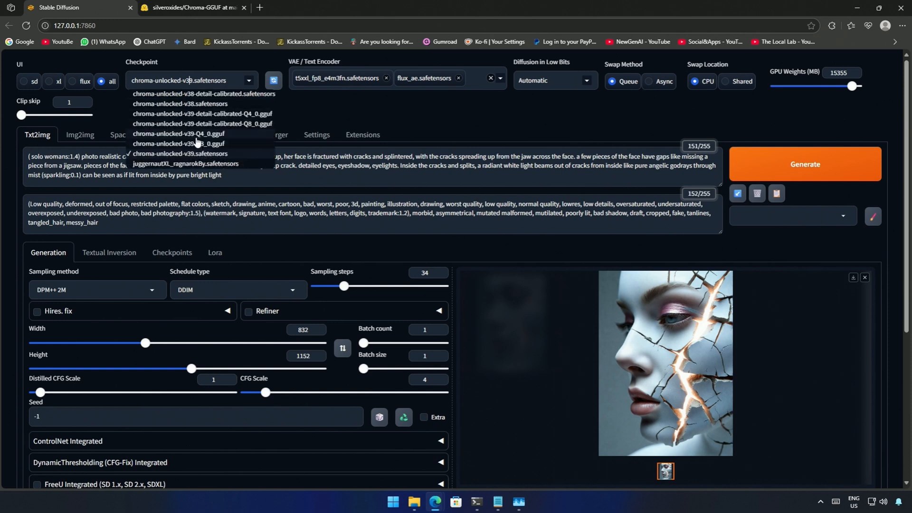
left_click(178, 134)
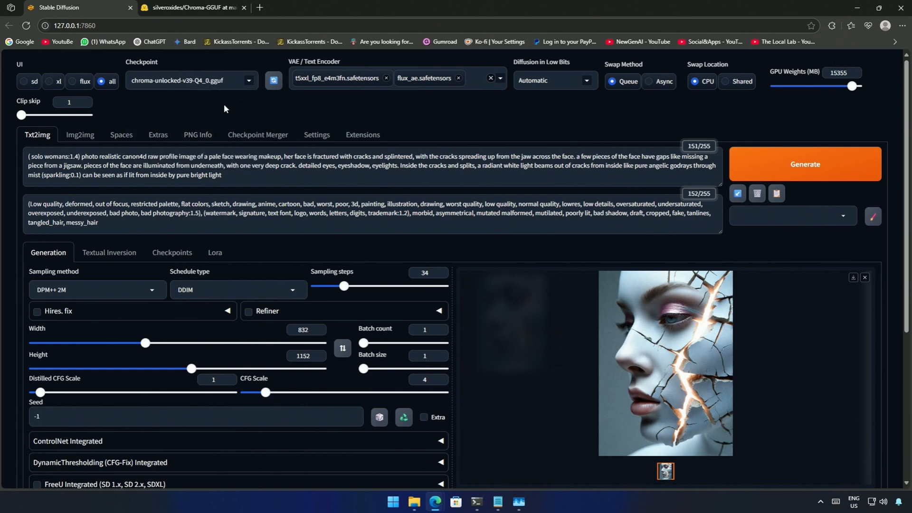
mouse_move(364, 302)
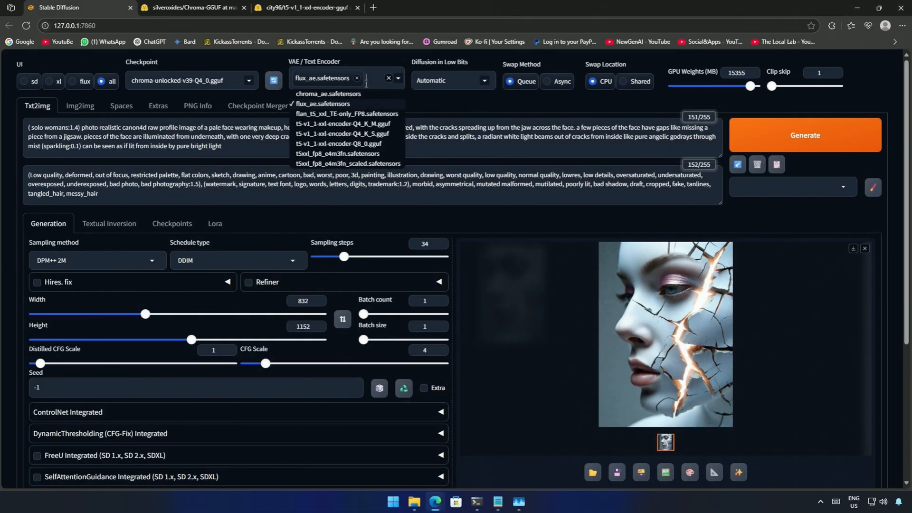
mouse_move(333, 126)
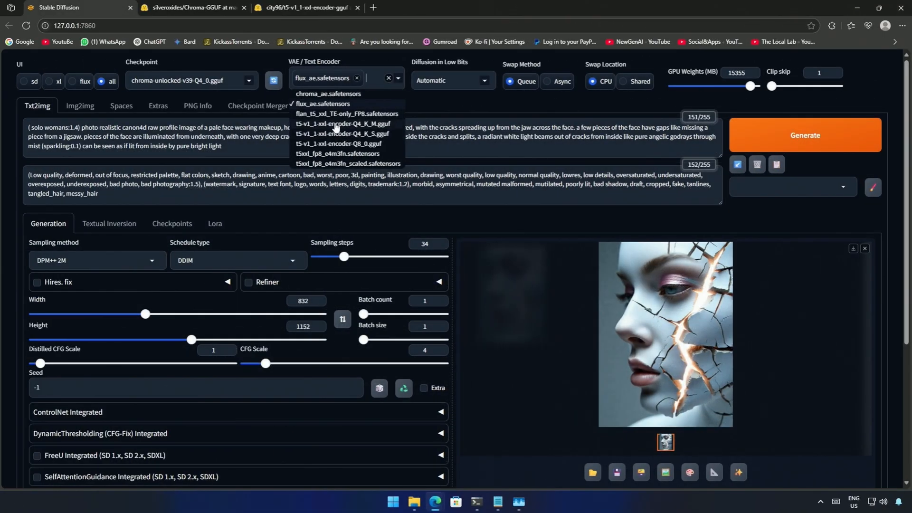
left_click(342, 123)
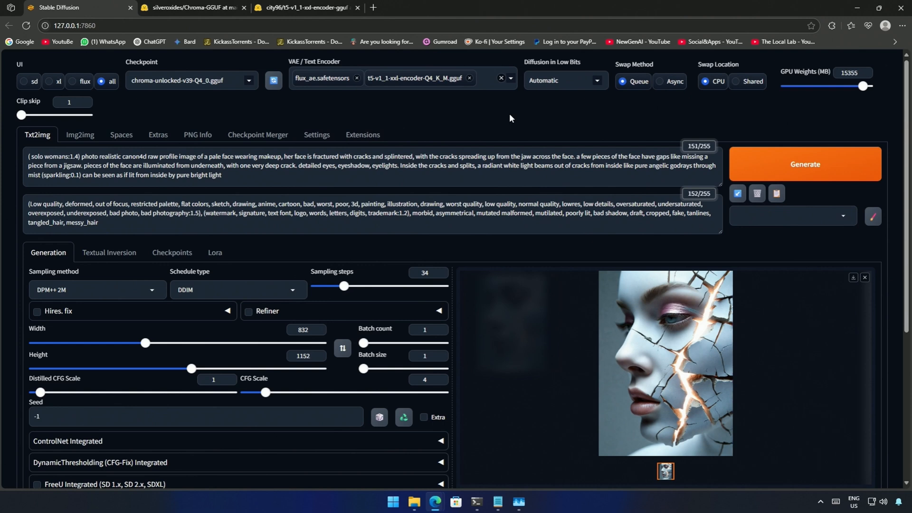
mouse_move(325, 98)
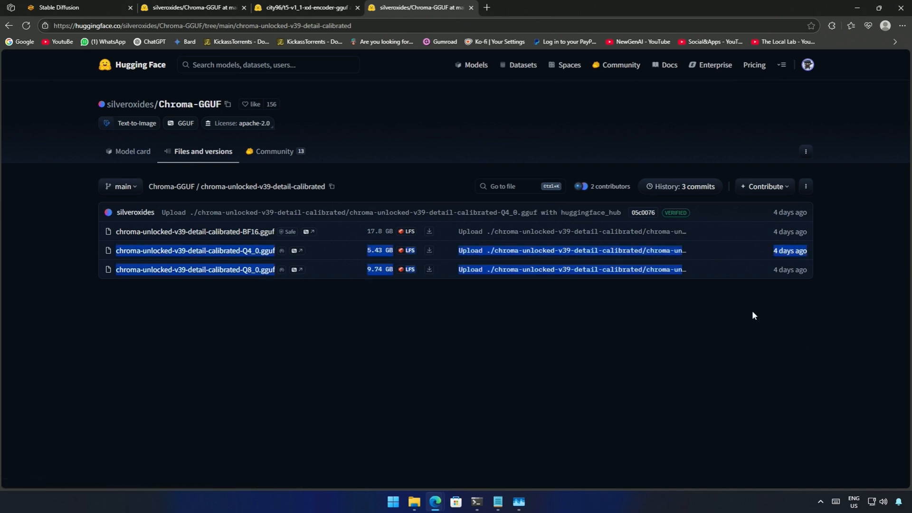
- Reach the Chroma repository's ae.safetensors VAE via the Chroma-Links.txt notes
left_click(372, 7)
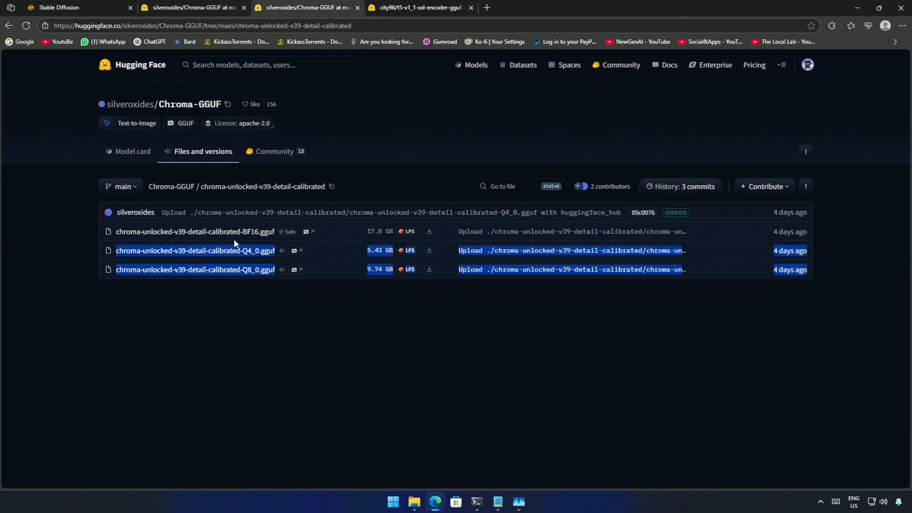
mouse_move(233, 317)
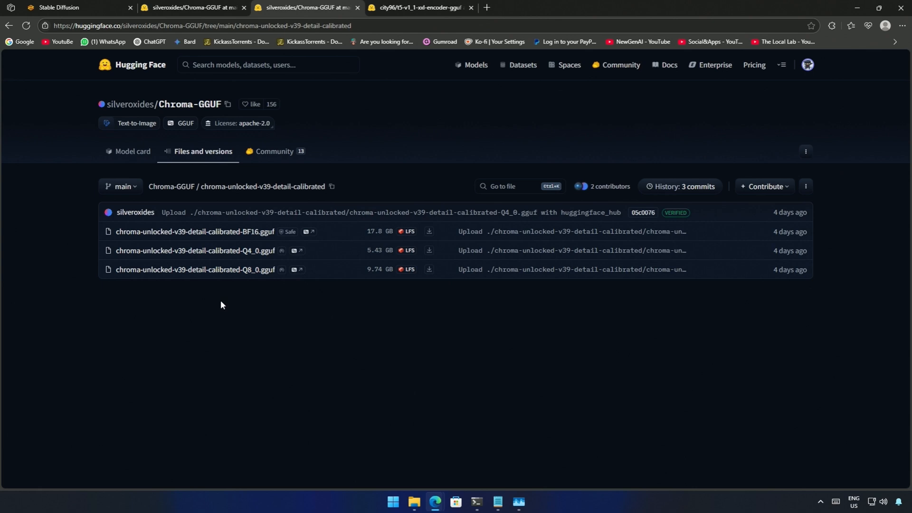
mouse_move(497, 501)
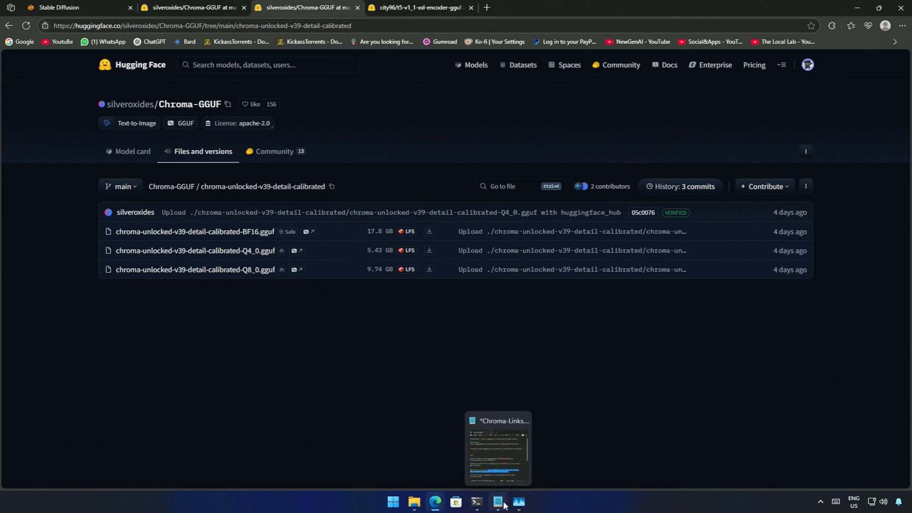
left_click(497, 448)
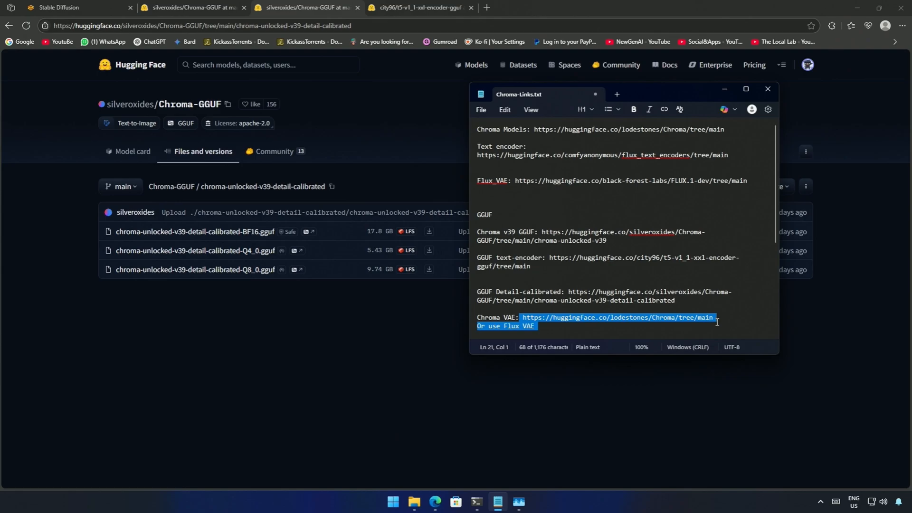
left_click(619, 318)
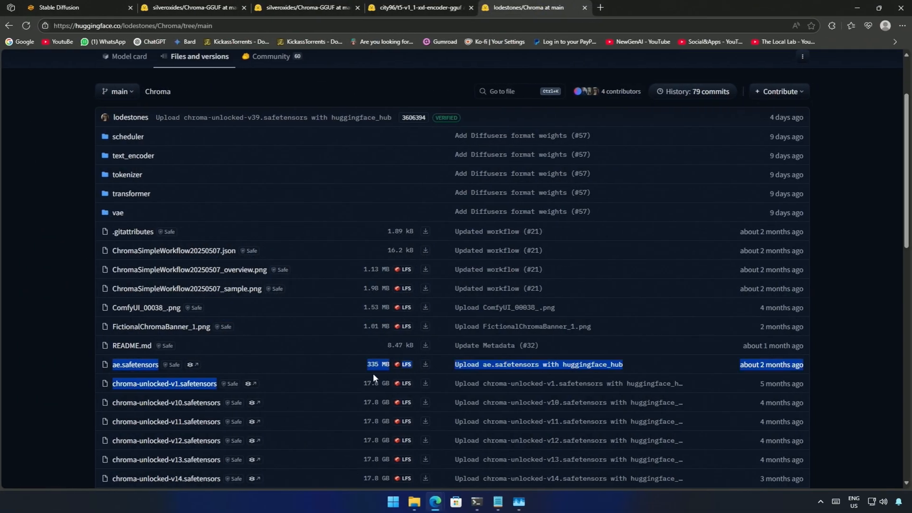
mouse_move(830, 372)
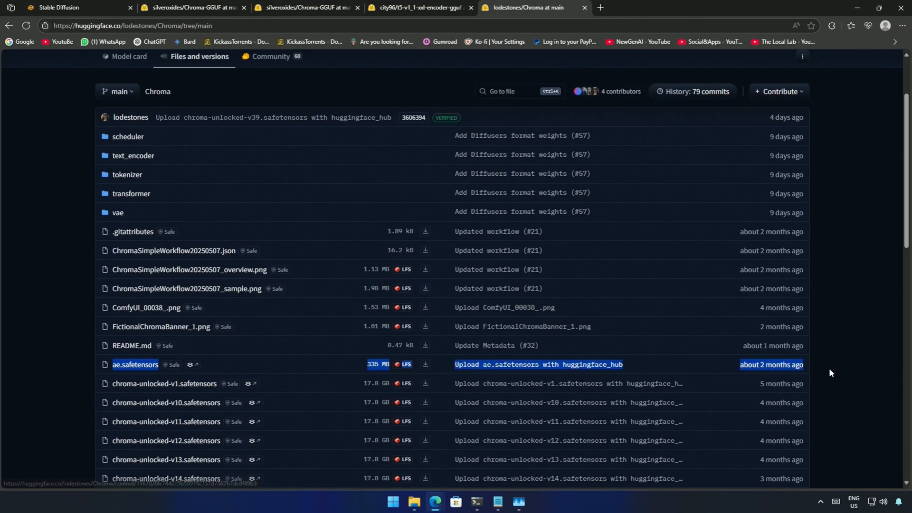
- Follow the Flux VAE note to the FLUX.1-dev repository on Hugging Face
left_click(496, 501)
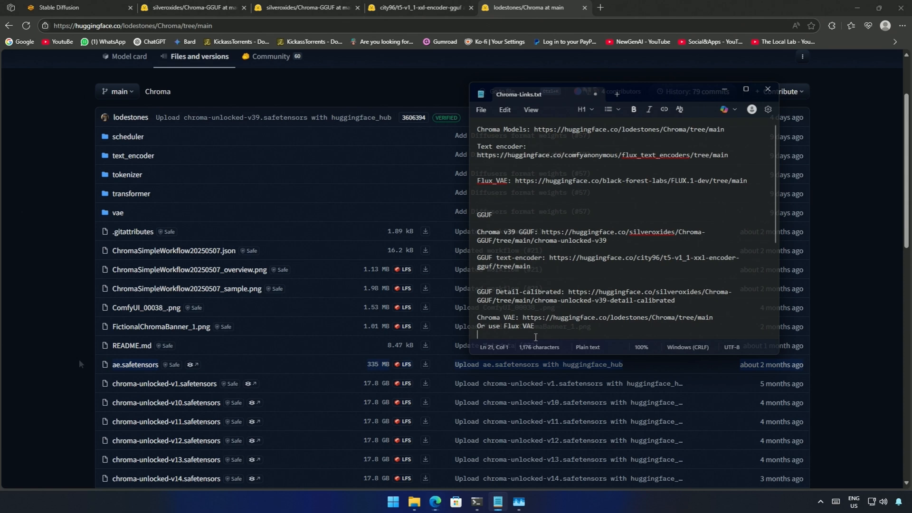
double_click(519, 326)
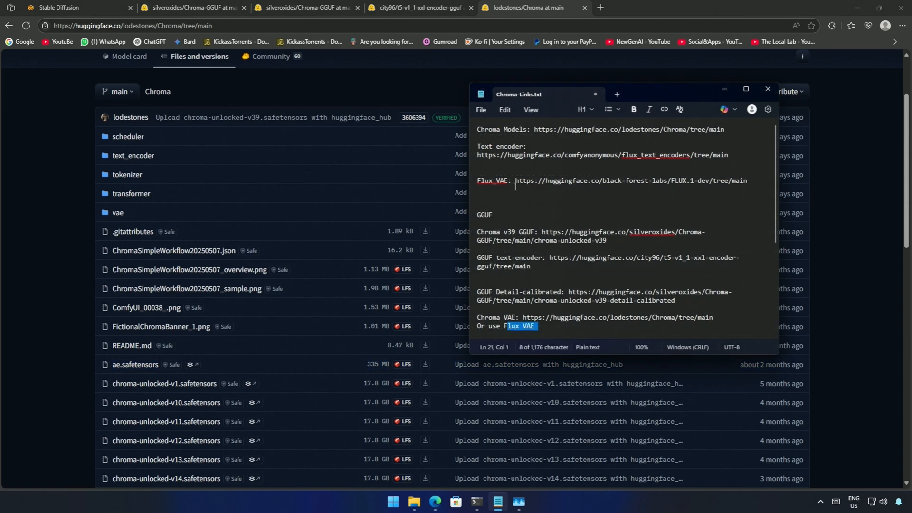
left_click(631, 180)
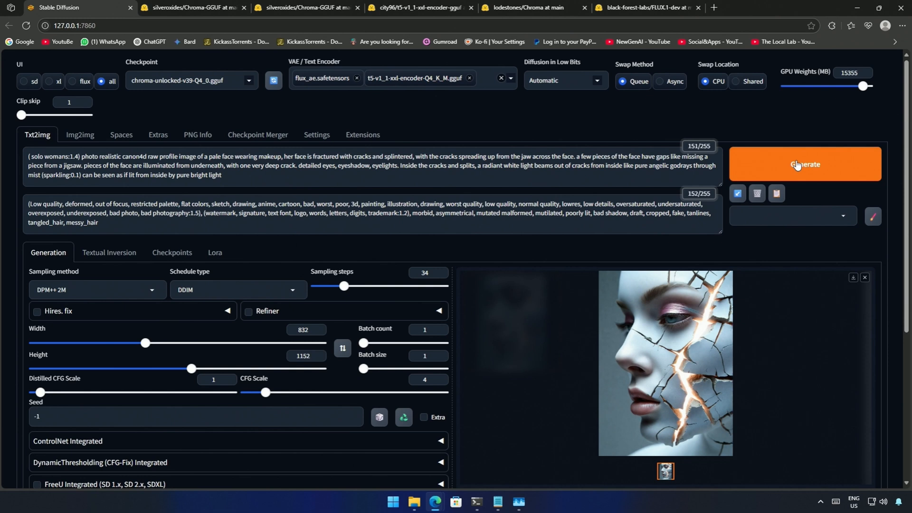
- Generate a new cracked-face portrait with orange glowing cracks from the Q4 setup
left_click(804, 165)
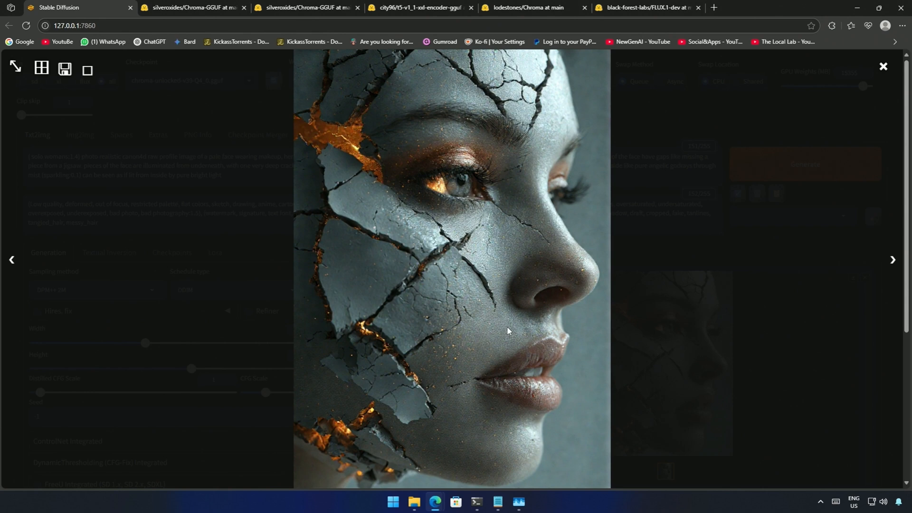
mouse_move(499, 326)
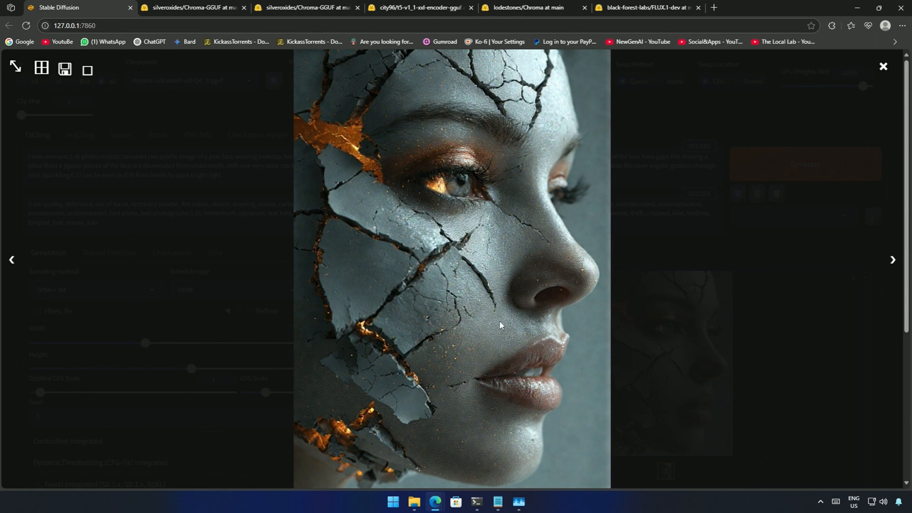
mouse_move(683, 305)
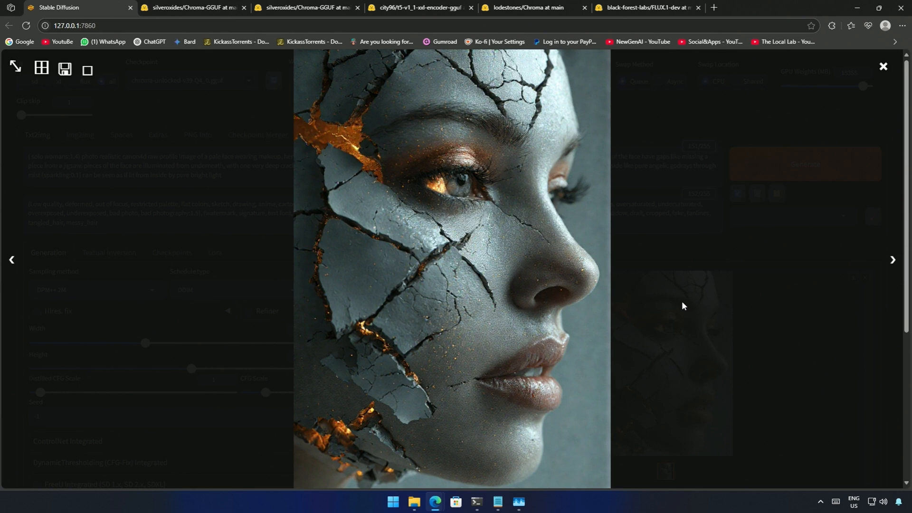
- Switch the sampler to Euler with DDIM schedule and generate a pale cracked-face portrait
left_click(882, 65)
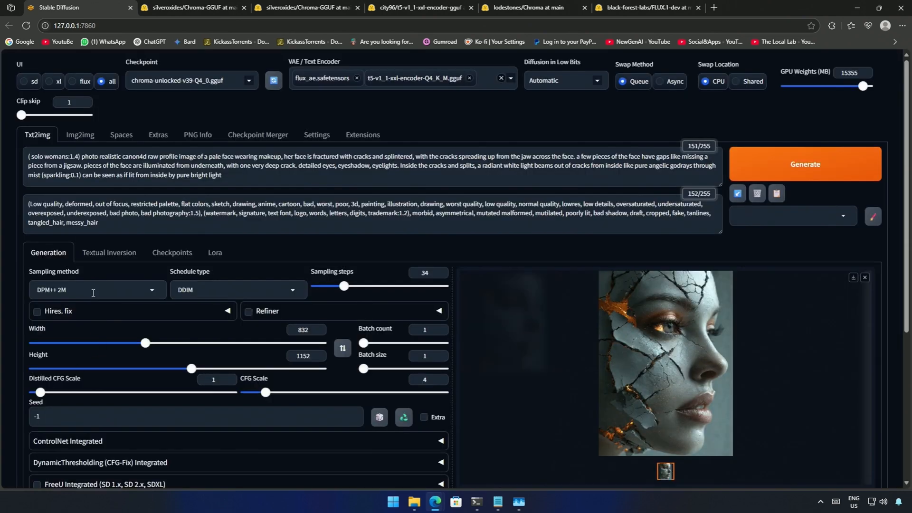
left_click(96, 290)
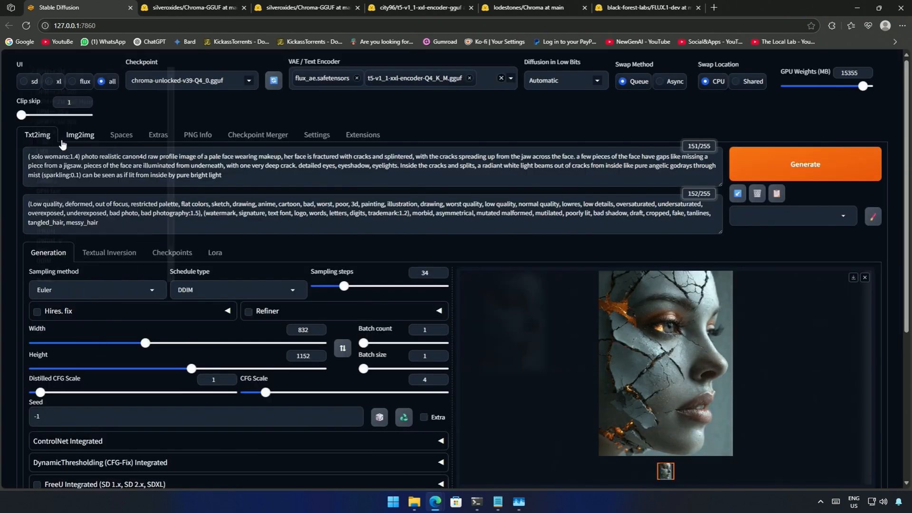
left_click(237, 290)
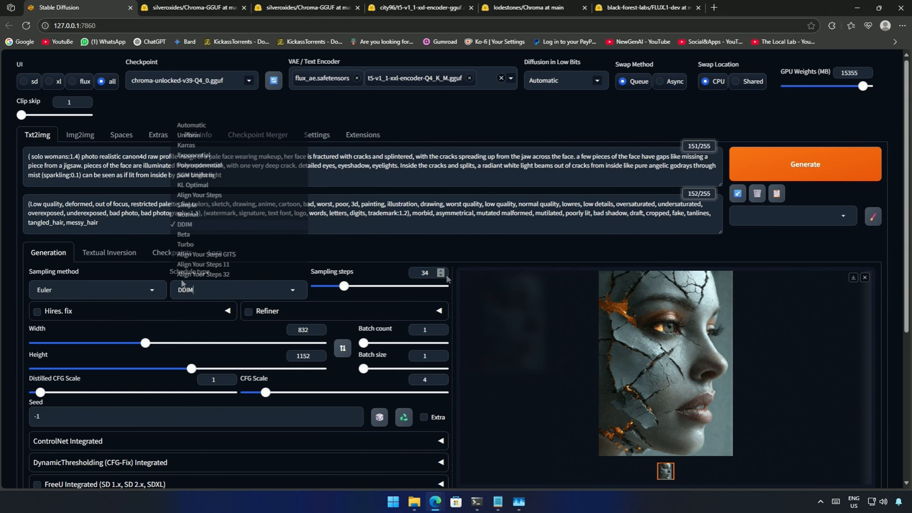
left_click(805, 164)
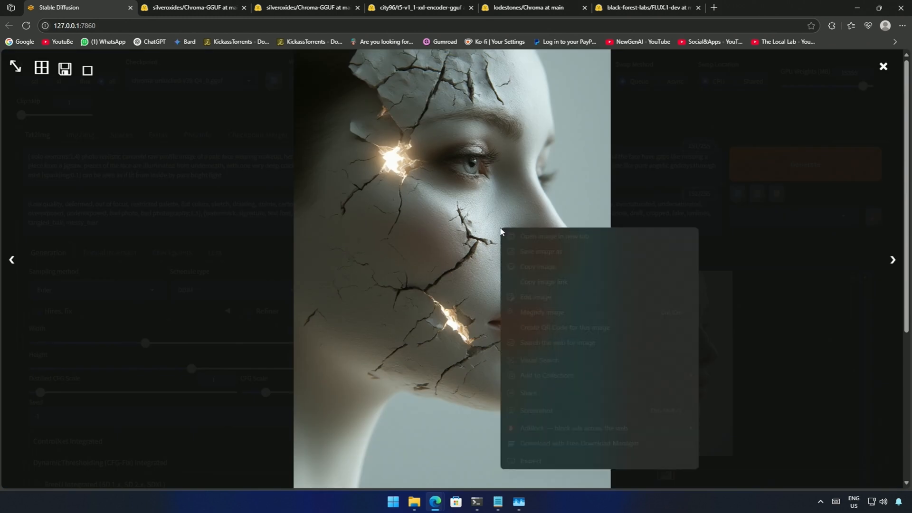
- View the white-glowing-crack portrait full size in its own browser tab, then return to Forge
left_click(554, 235)
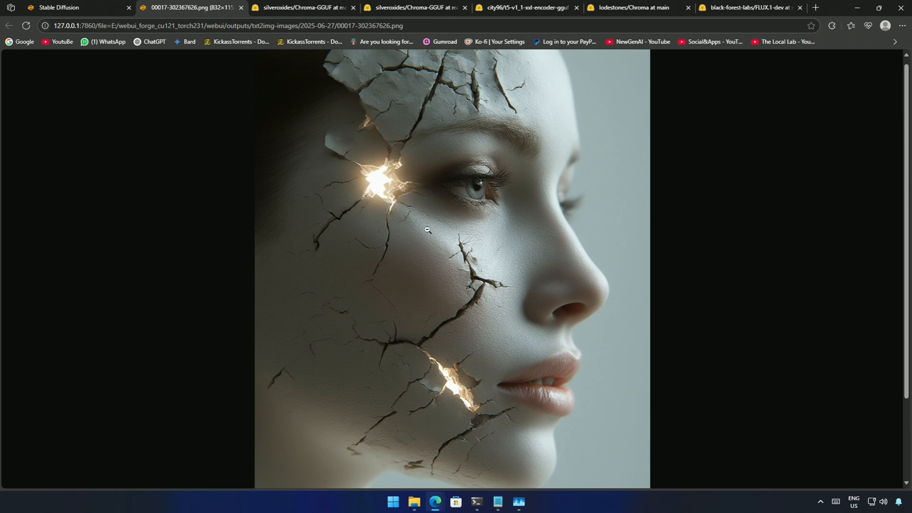
scroll("down", 3)
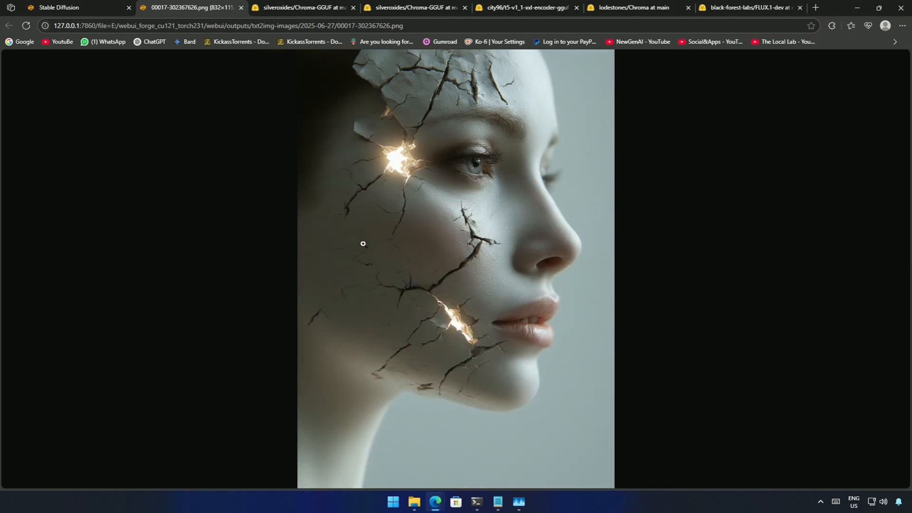
left_click(58, 7)
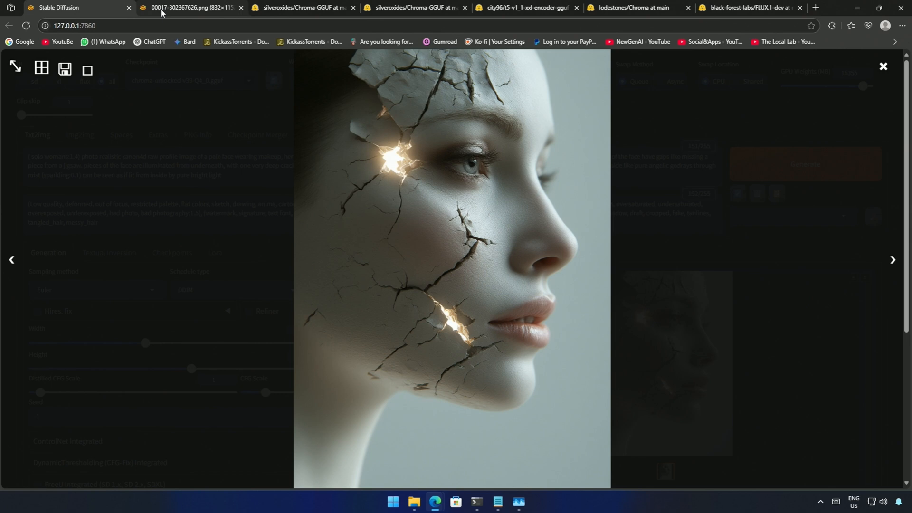
- Generate a cracked-face portrait using the Q8_0 Chroma checkpoint with the t5-v1_1-xxl Q8_0 encoder
left_click(881, 67)
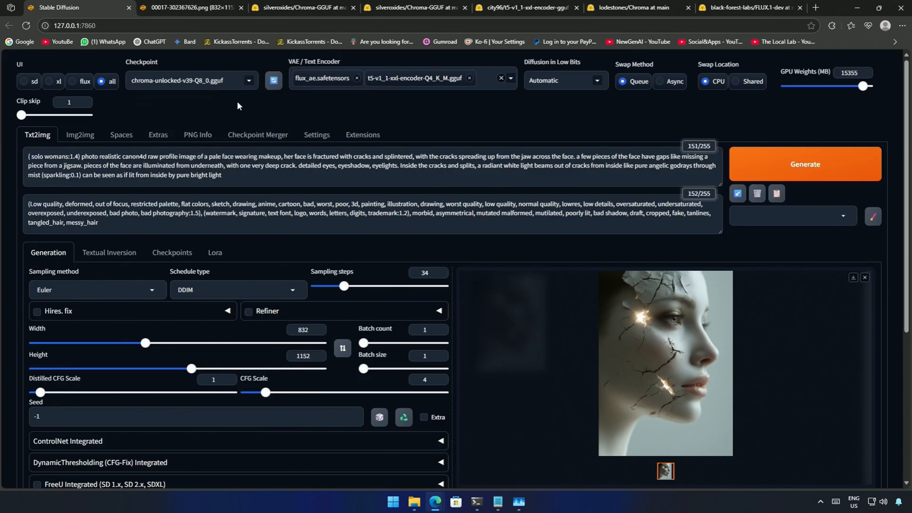
left_click(468, 78)
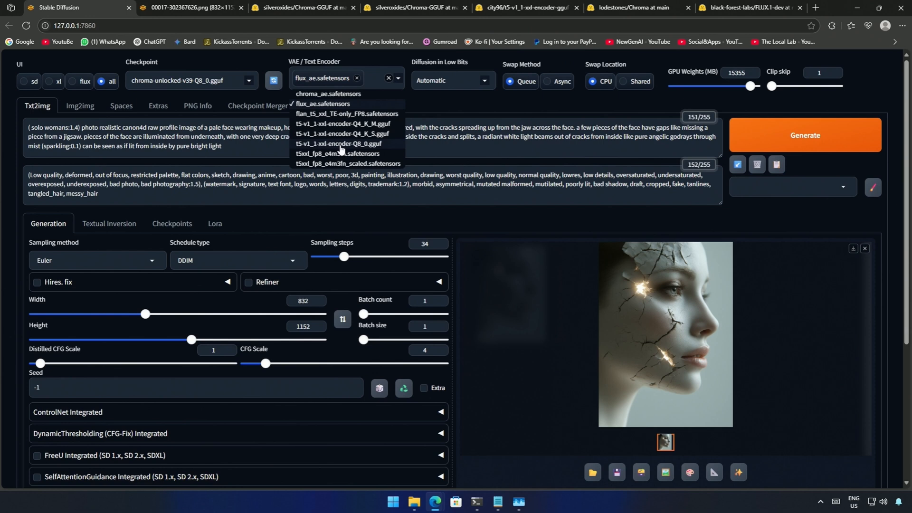
left_click(342, 144)
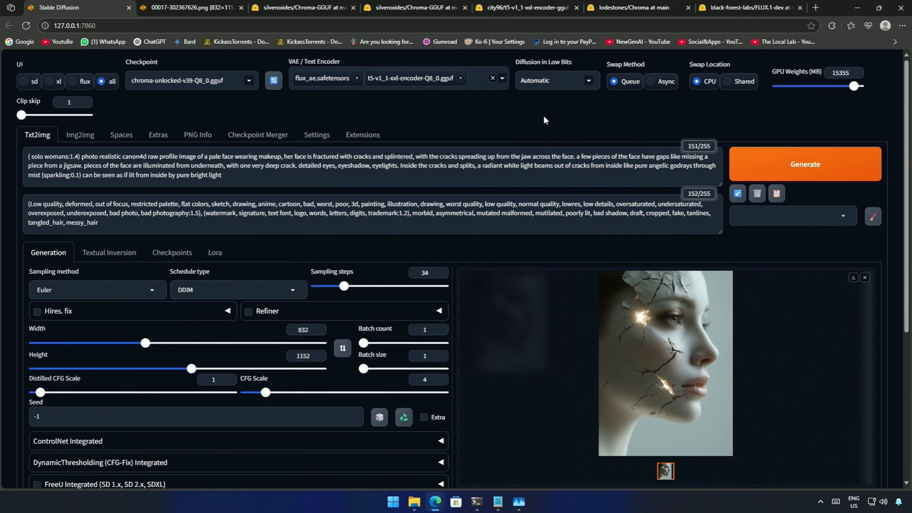
left_click(804, 163)
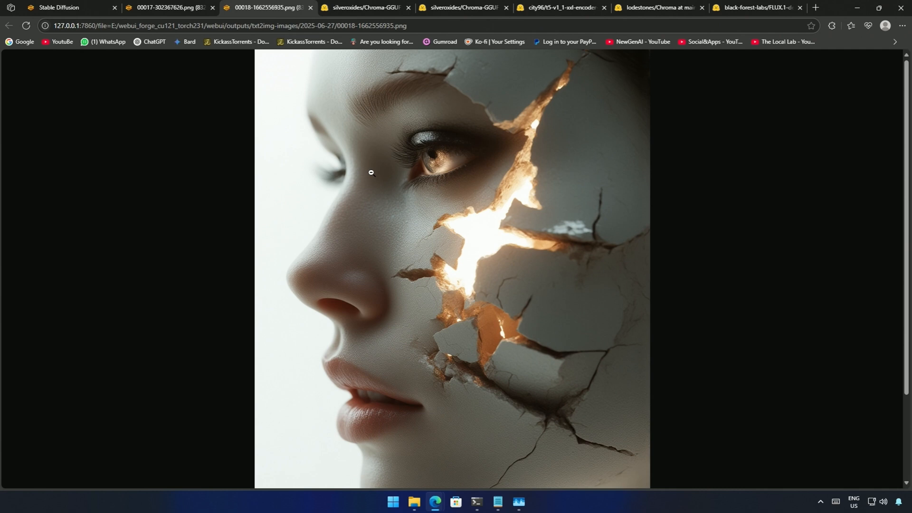
mouse_move(571, 250)
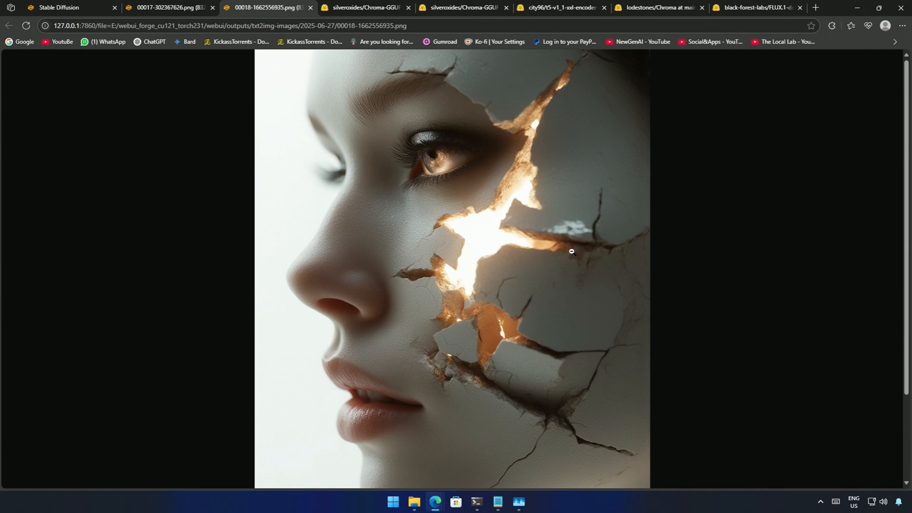
key("f11")
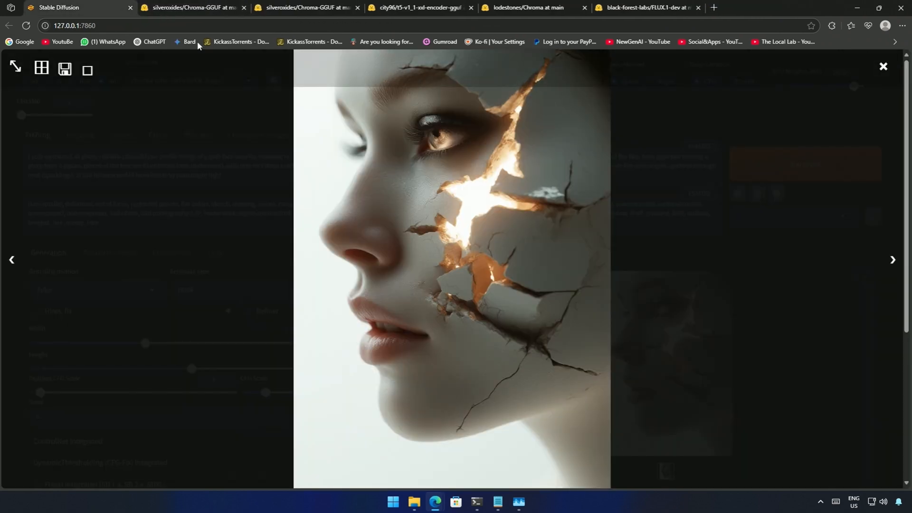
- Generate the AI Ninja mountain goat with chroma-unlocked-v39.safetensors and t5xxl_fp8, viewed full size
left_click(882, 66)
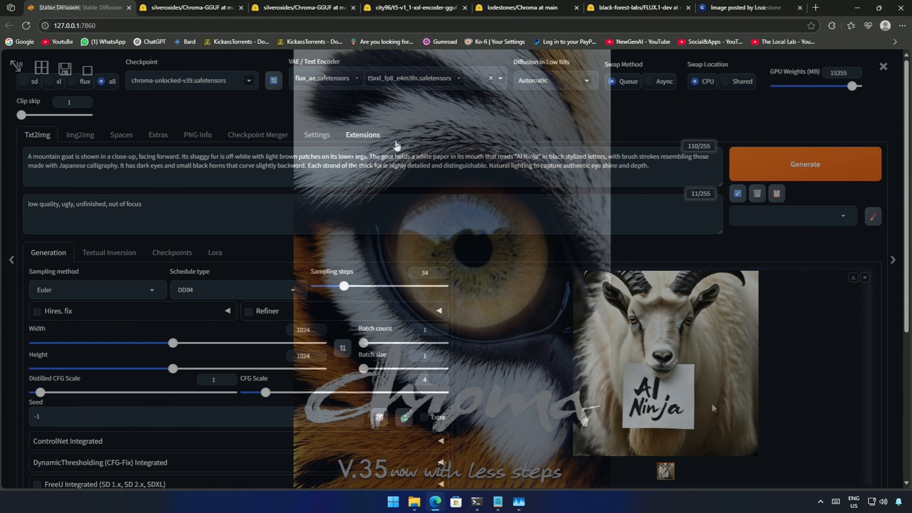
left_click(804, 164)
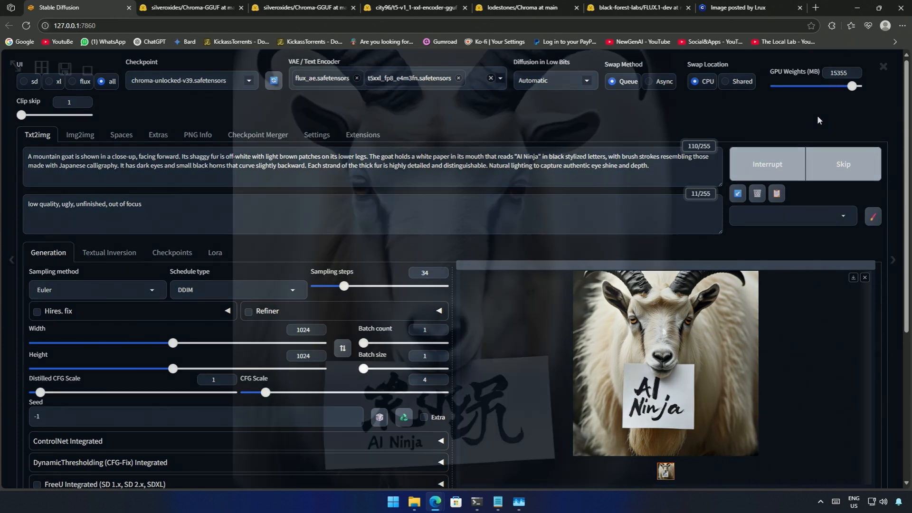
left_click(665, 363)
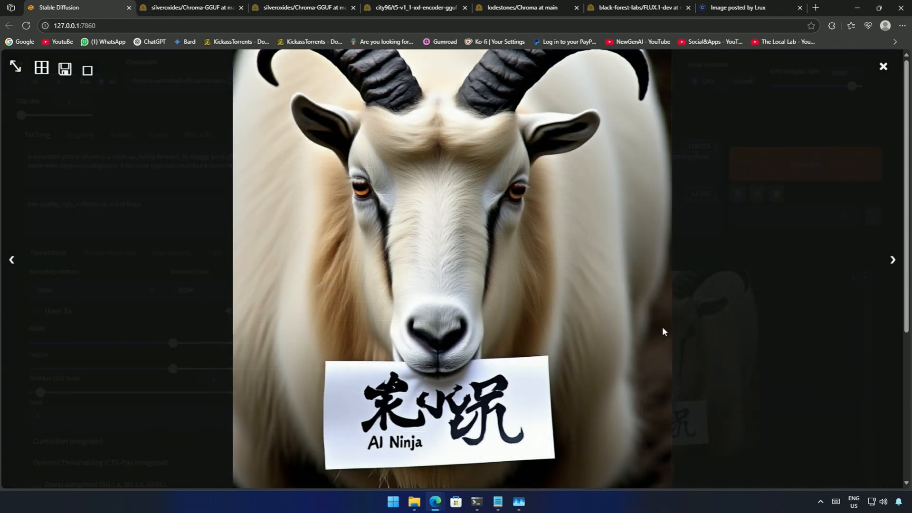